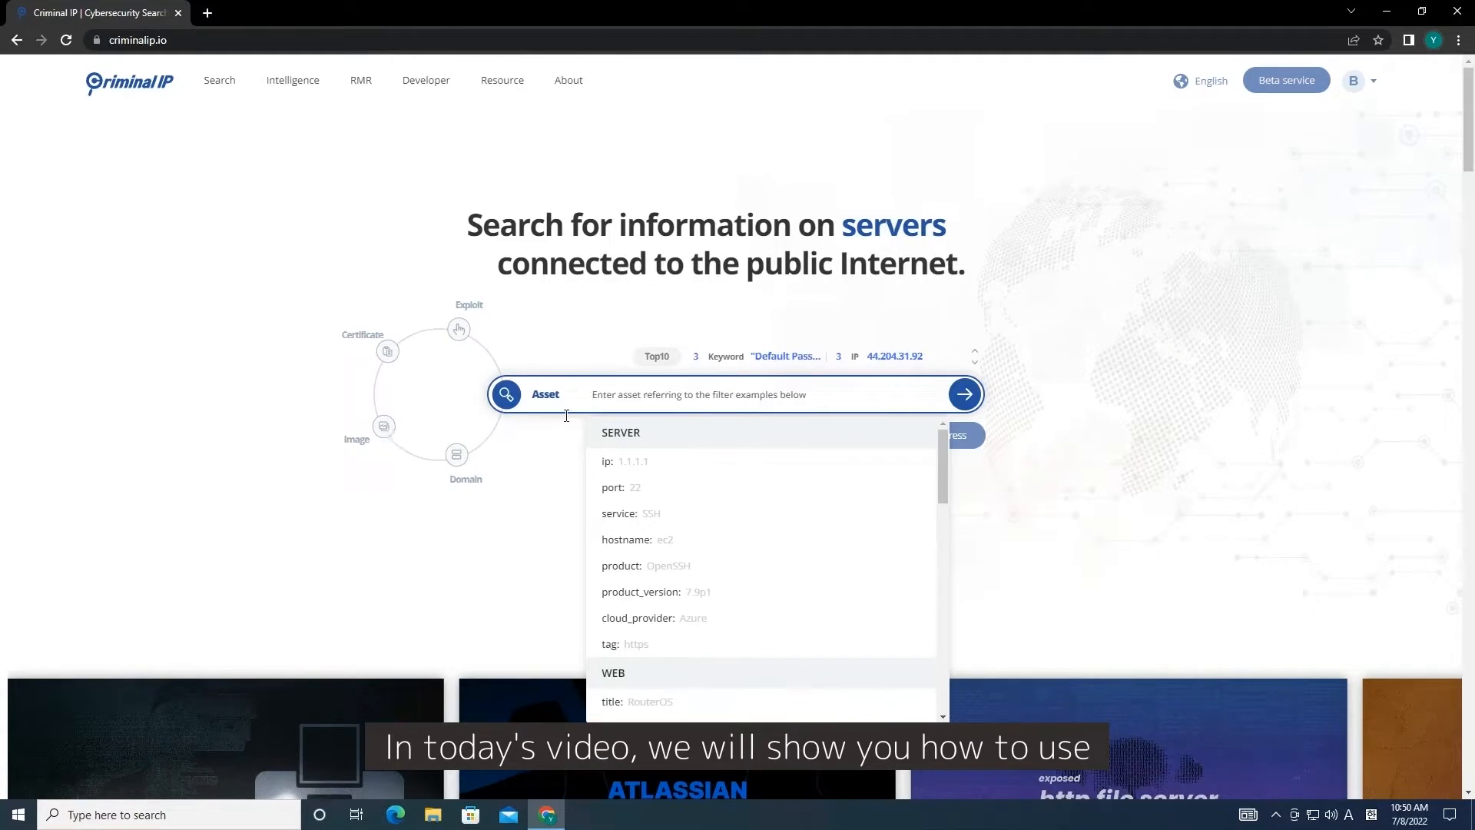
Step: Enter 'fa' in the Asset search box before switching to a new blank tab
{"action": "type", "text": "fa"}
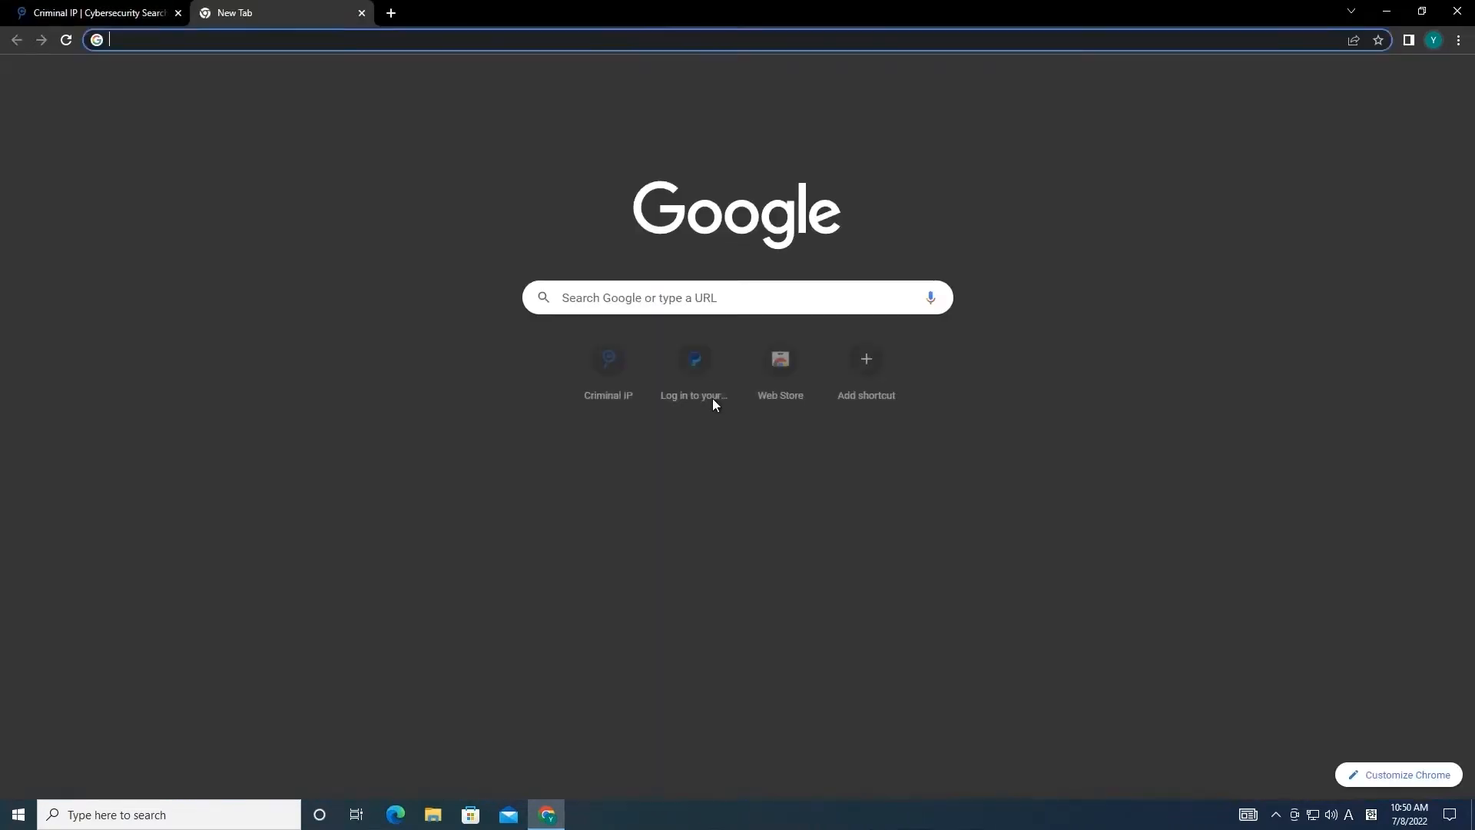
Step: Load paypal.com to reach PayPal's official sign-in page
{"action": "type", "text": "paypal.com/us/signin"}
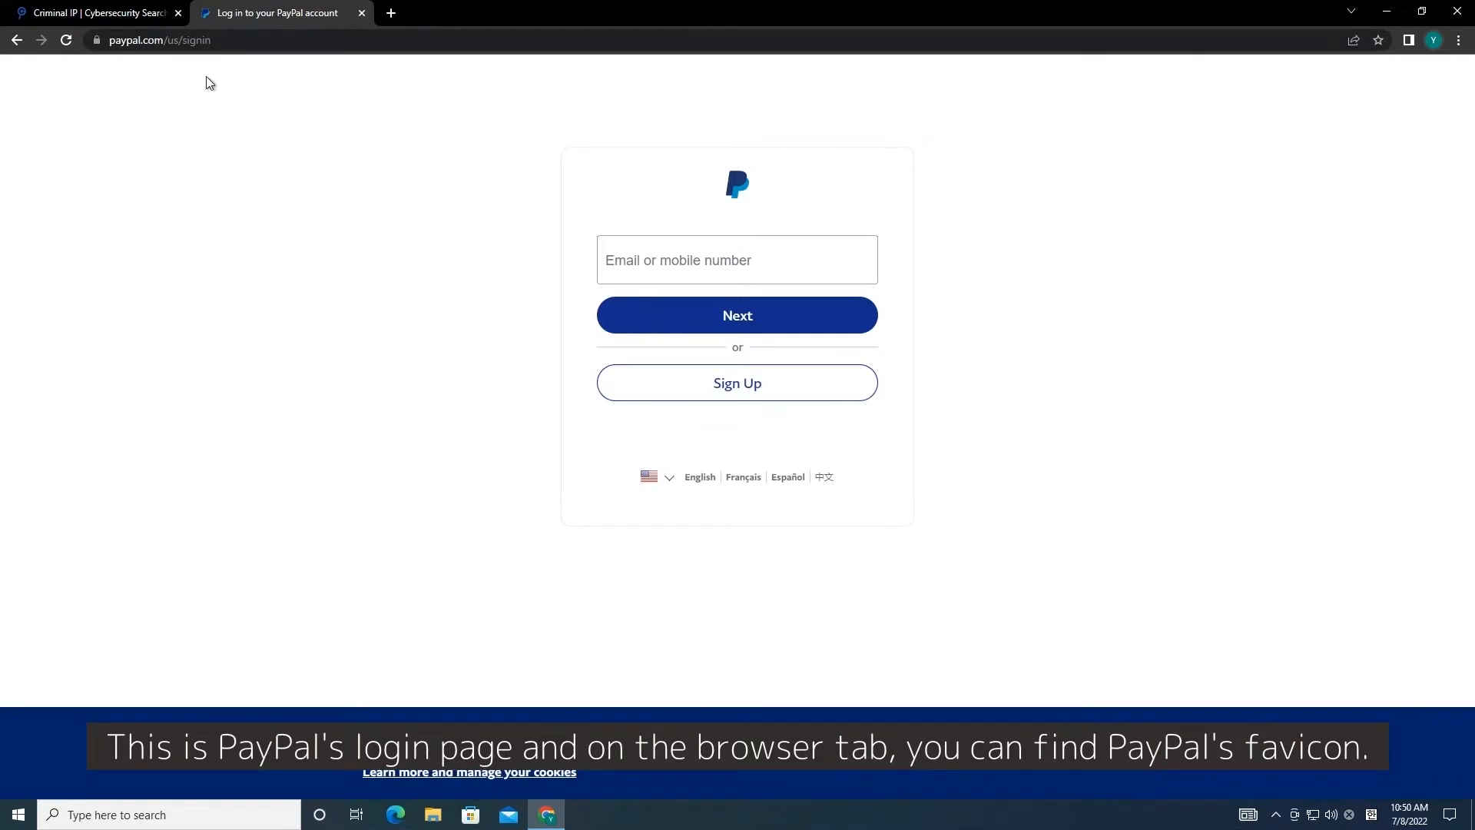
{"action": "mouse_move", "coordinate": [374, 283]}
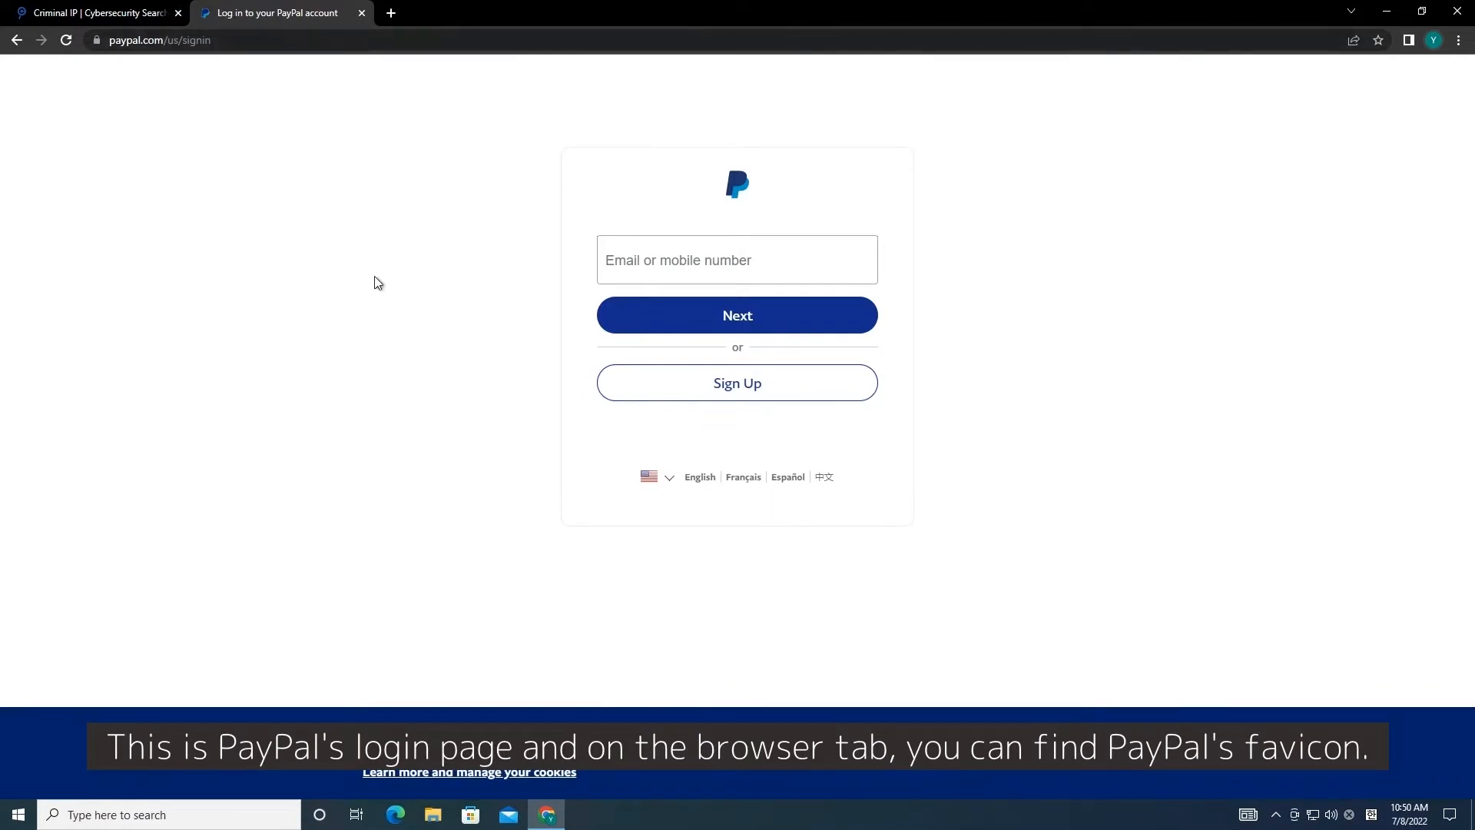
{"action": "right_click", "coordinate": [375, 282]}
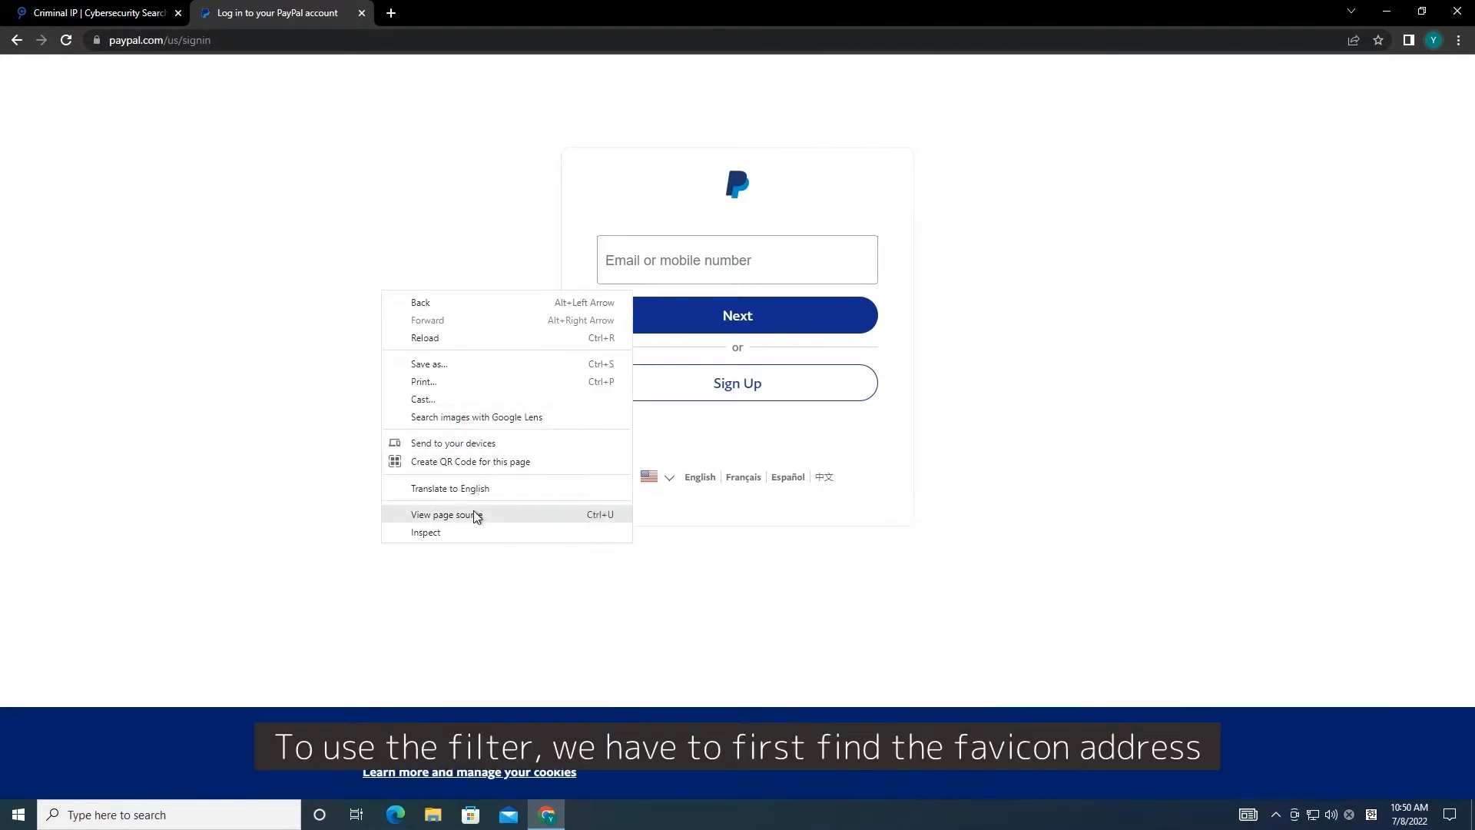
{"action": "left_click", "coordinate": [443, 513]}
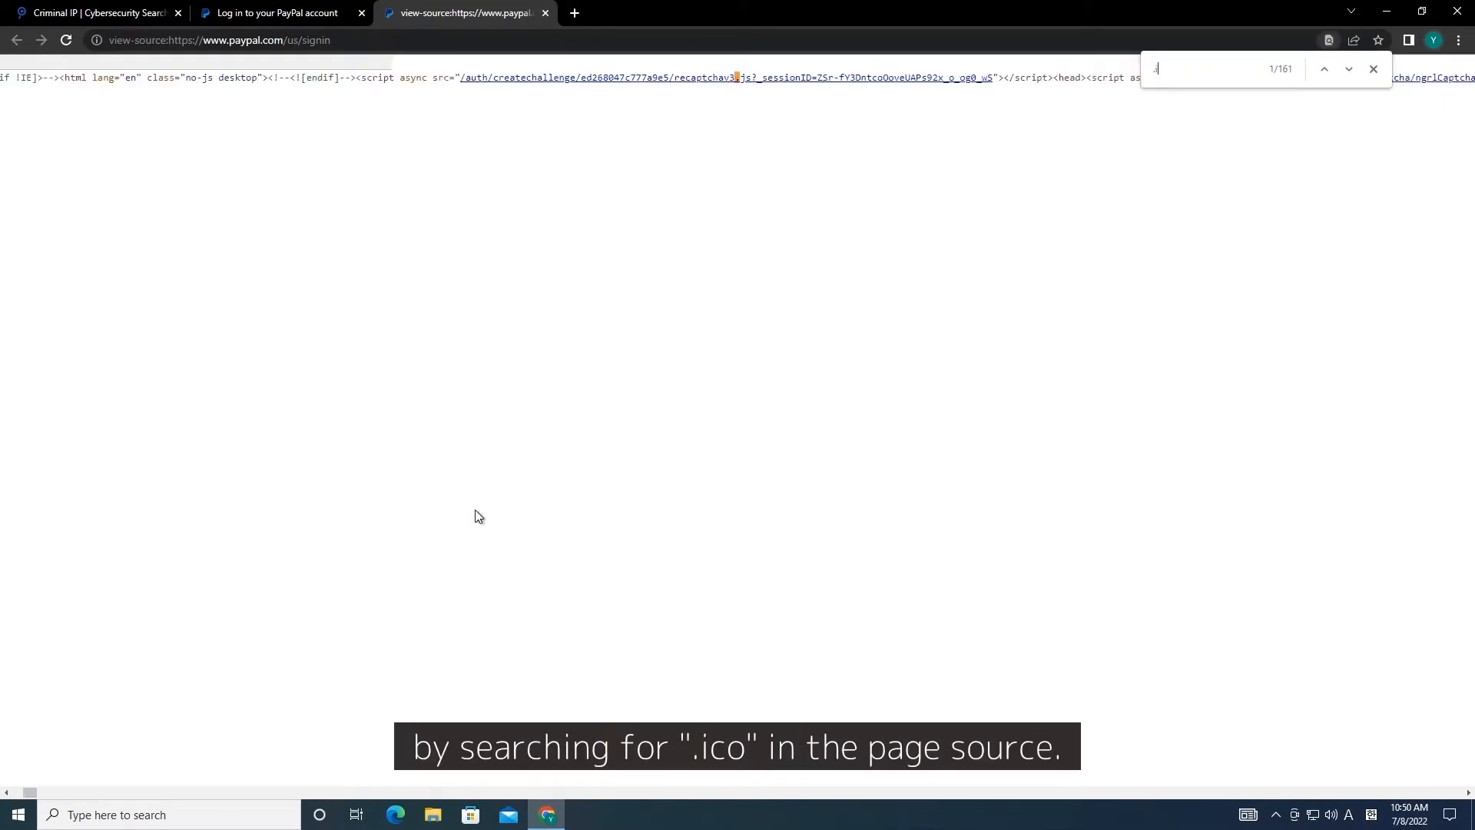
{"action": "type", "text": ".ico"}
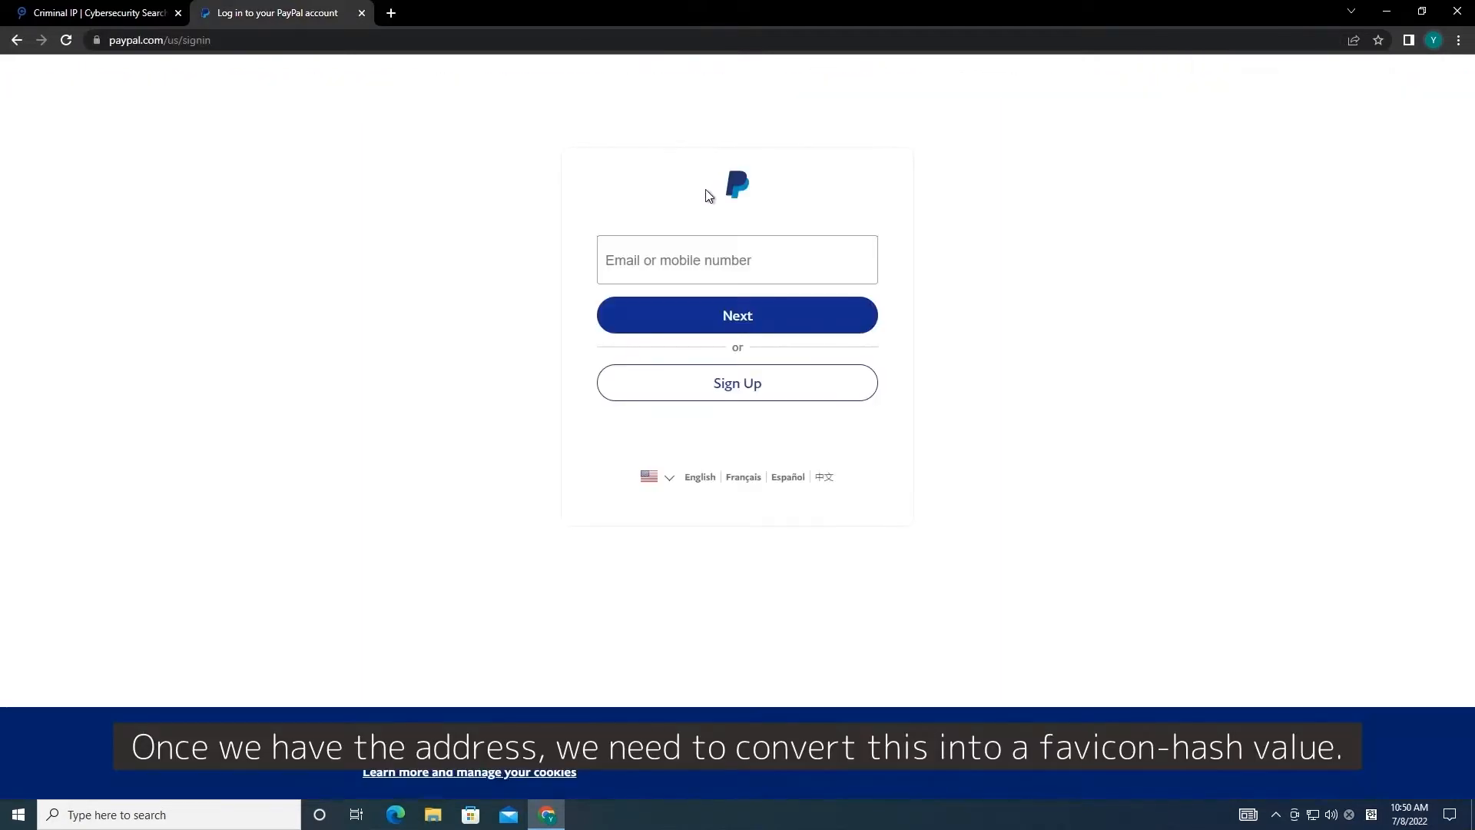
Step: Search Google for 'favicon hash calculator' and open the faviconhash.com result
{"action": "type", "text": "favicon hash calculator"}
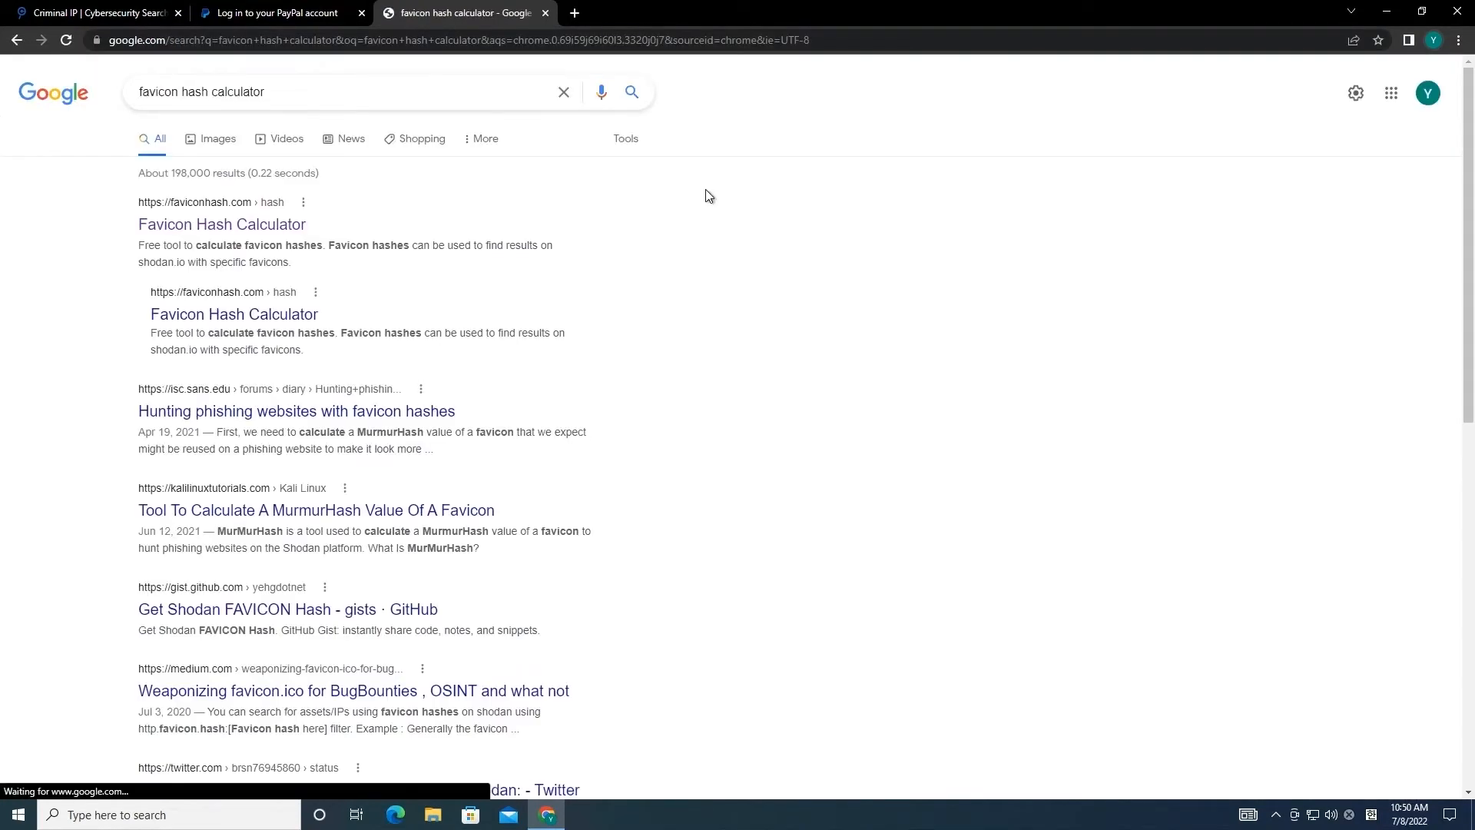
{"action": "mouse_move", "coordinate": [263, 230]}
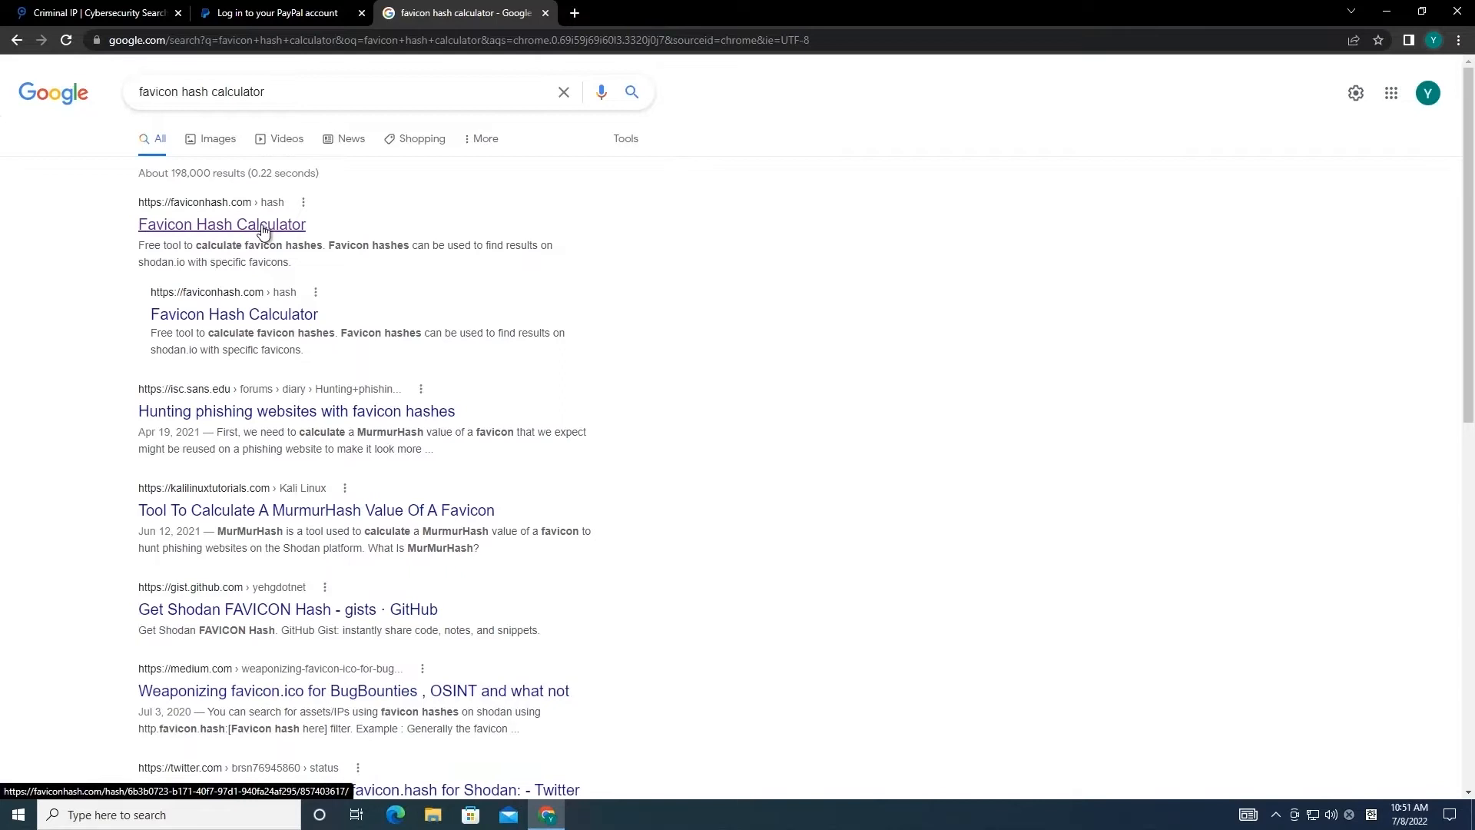
{"action": "left_click", "coordinate": [221, 225]}
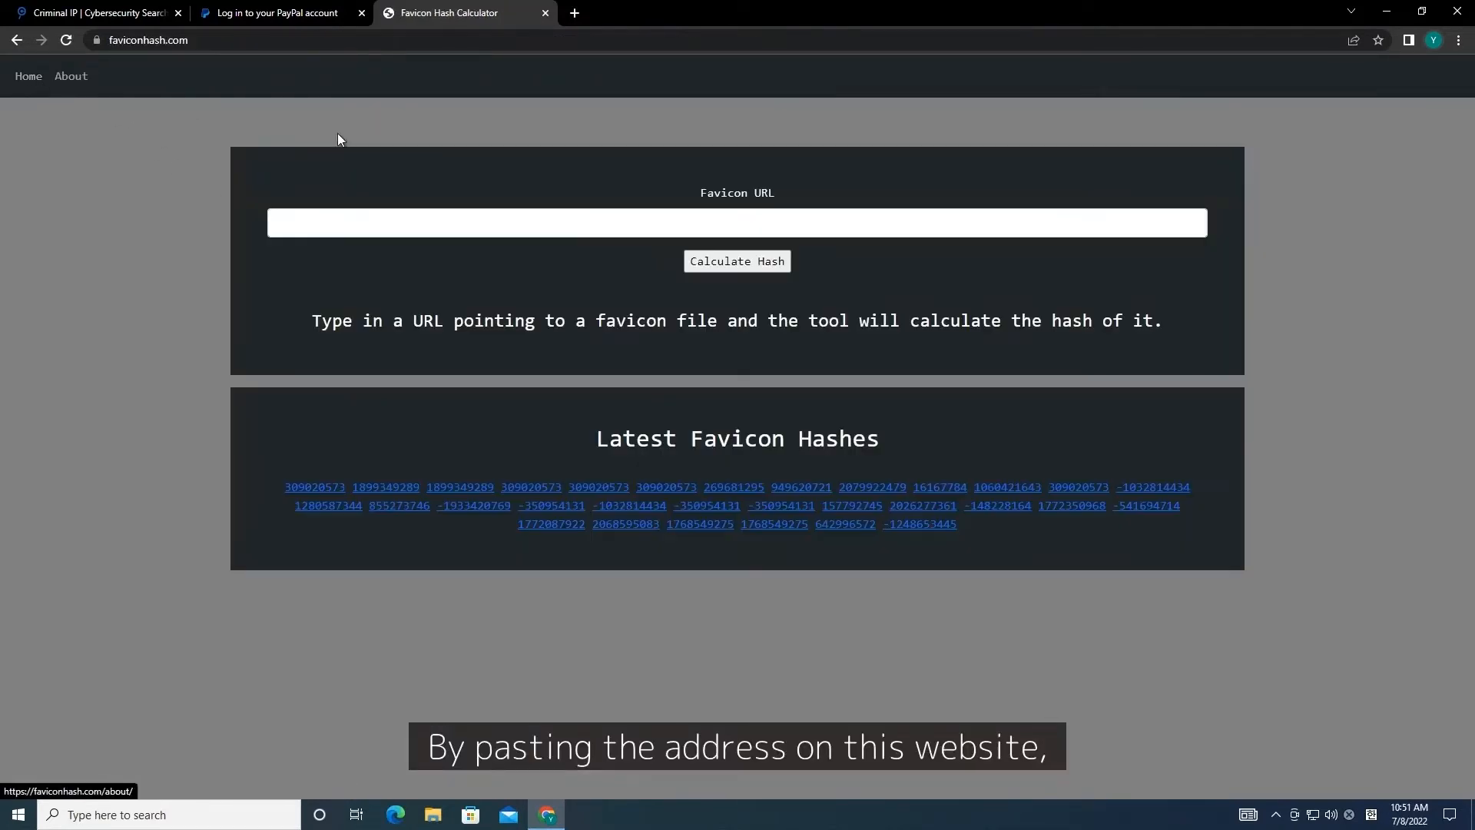
Step: Calculate the hash of PayPal's pp_favicon_x.ico URL and select the result 309020573
{"action": "type", "text": "https://www.paypalobjects.com/en_US/i/icon/pp_favicon_x.ico"}
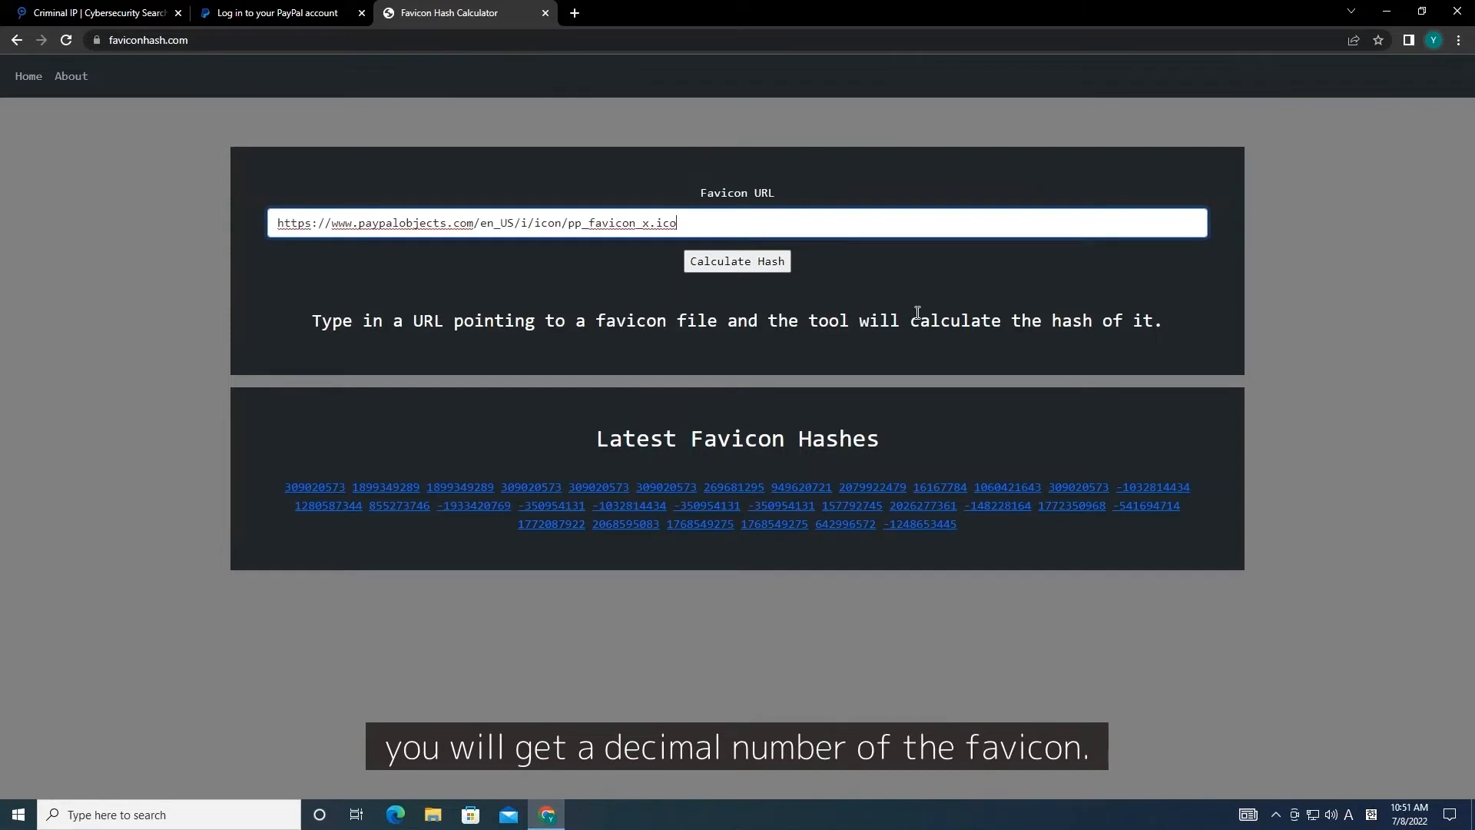
{"action": "left_click", "coordinate": [736, 261]}
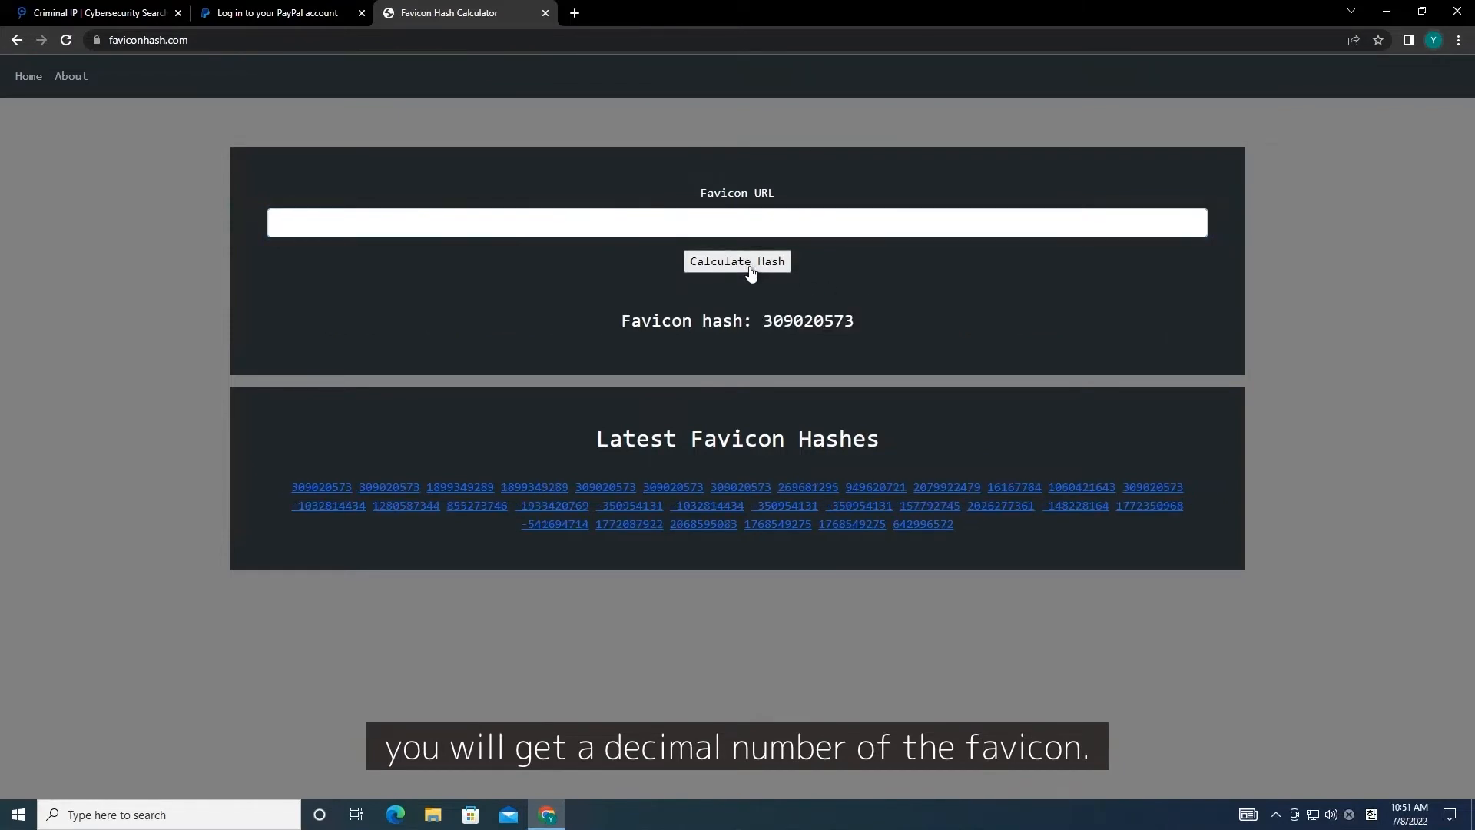
{"action": "left_click_drag", "start_coordinate": [762, 321], "coordinate": [854, 321]}
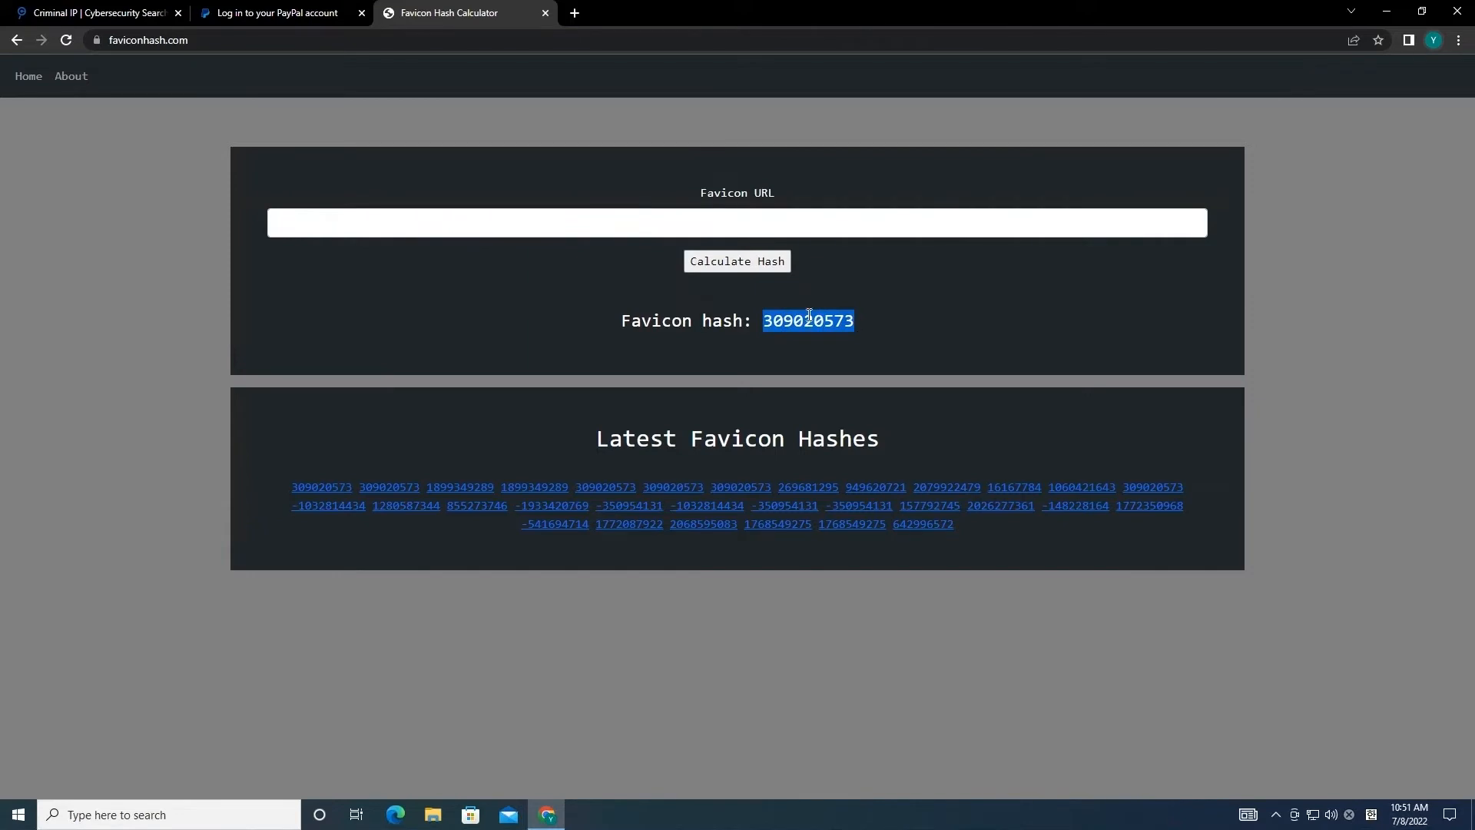
{"action": "mouse_move", "coordinate": [812, 355]}
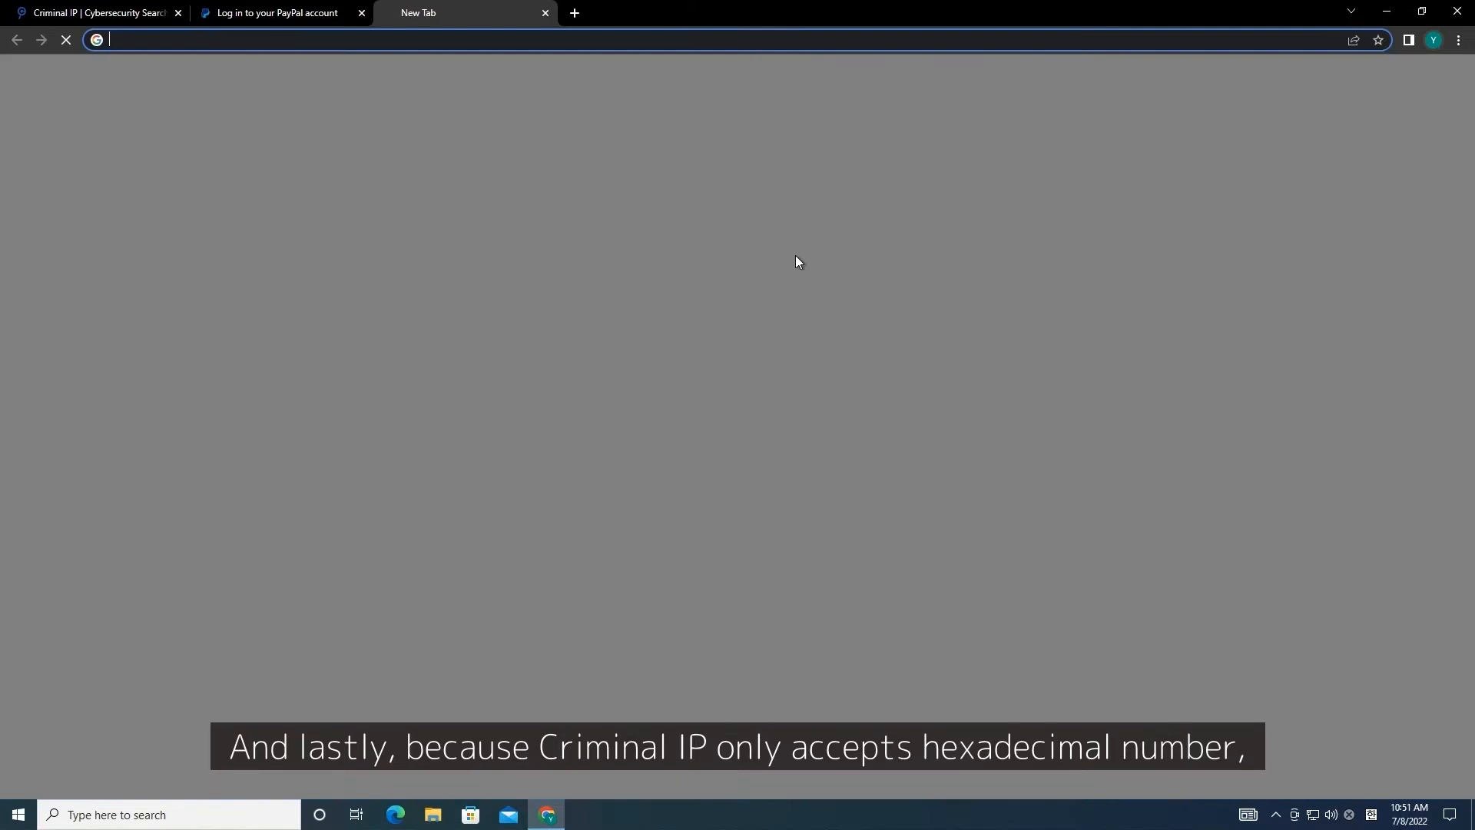
Step: Search for a decimal converter and reach RapidTables' Decimal to Hex converter
{"action": "type", "text": "decim"}
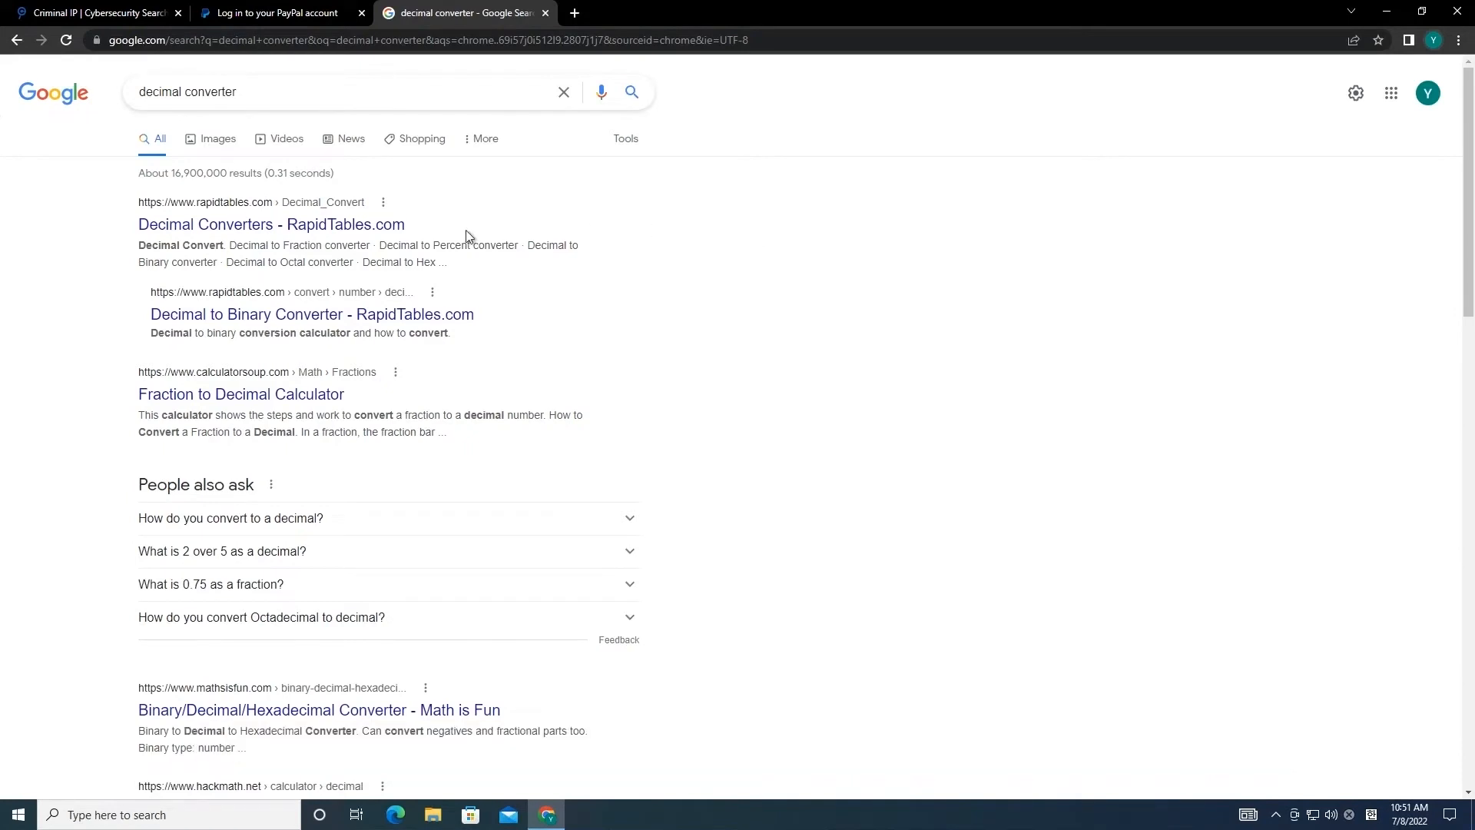
{"action": "left_click", "coordinate": [271, 224]}
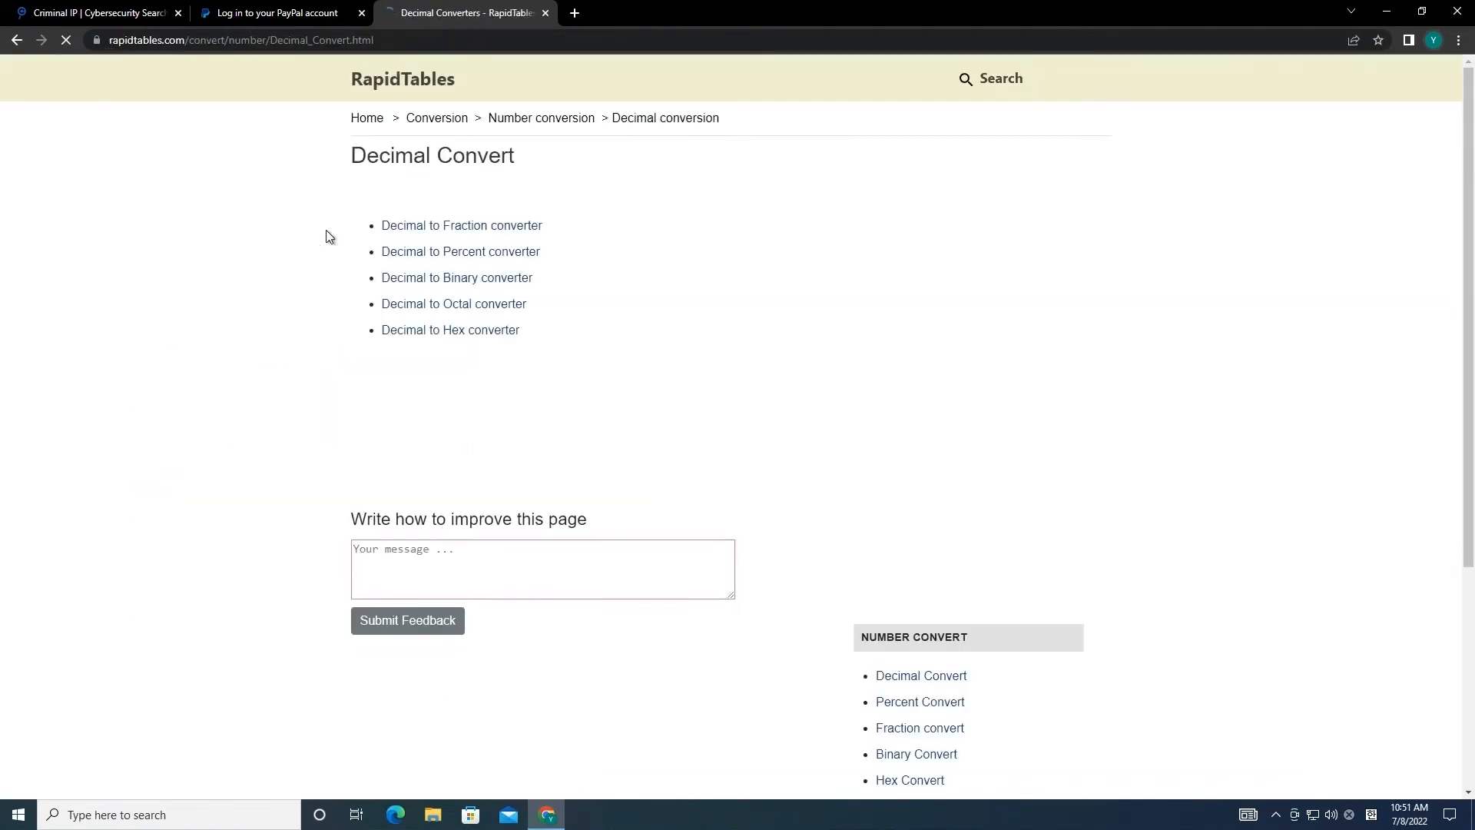
{"action": "mouse_move", "coordinate": [487, 338]}
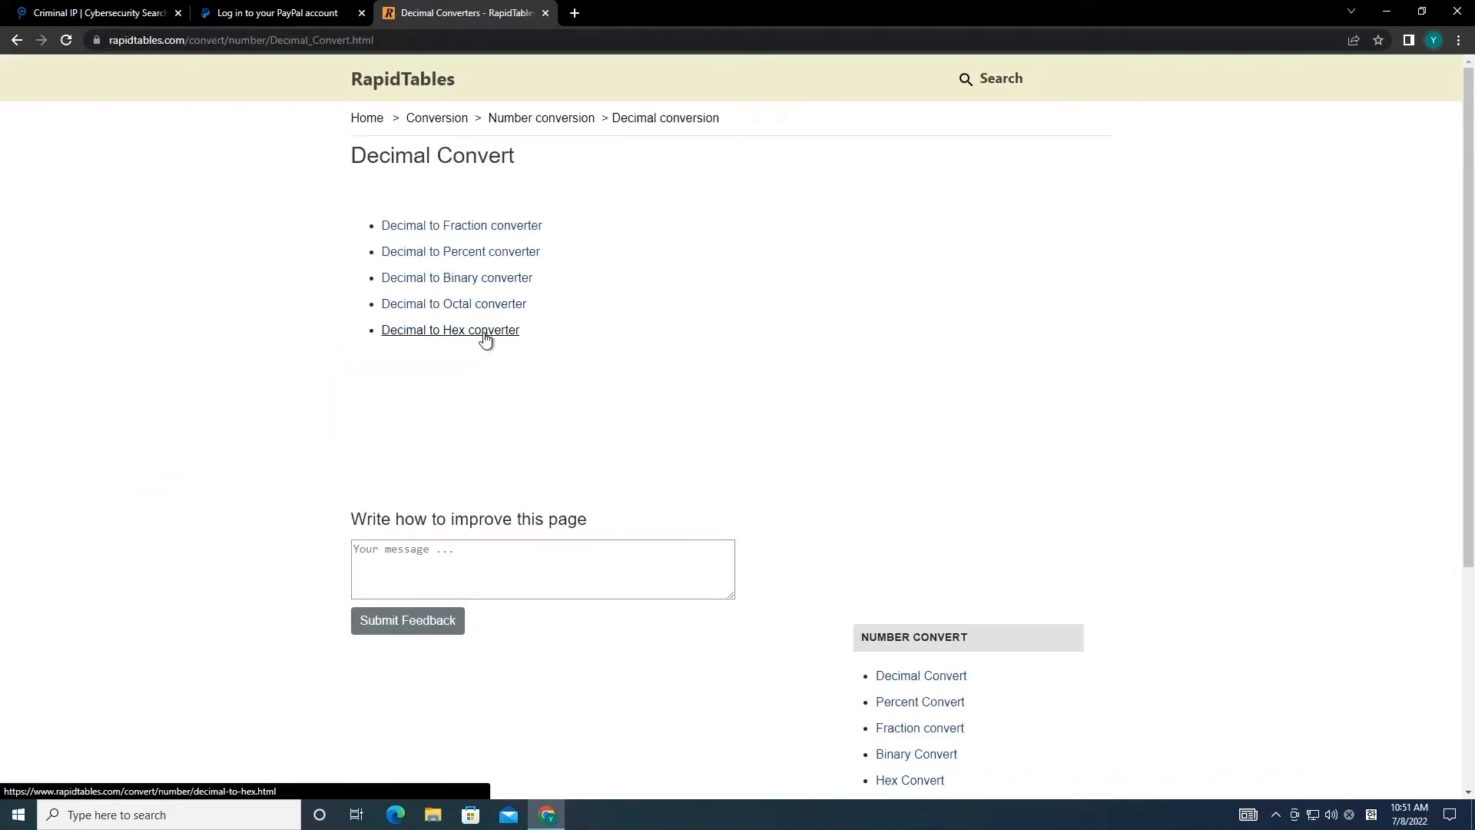
{"action": "left_click", "coordinate": [450, 329]}
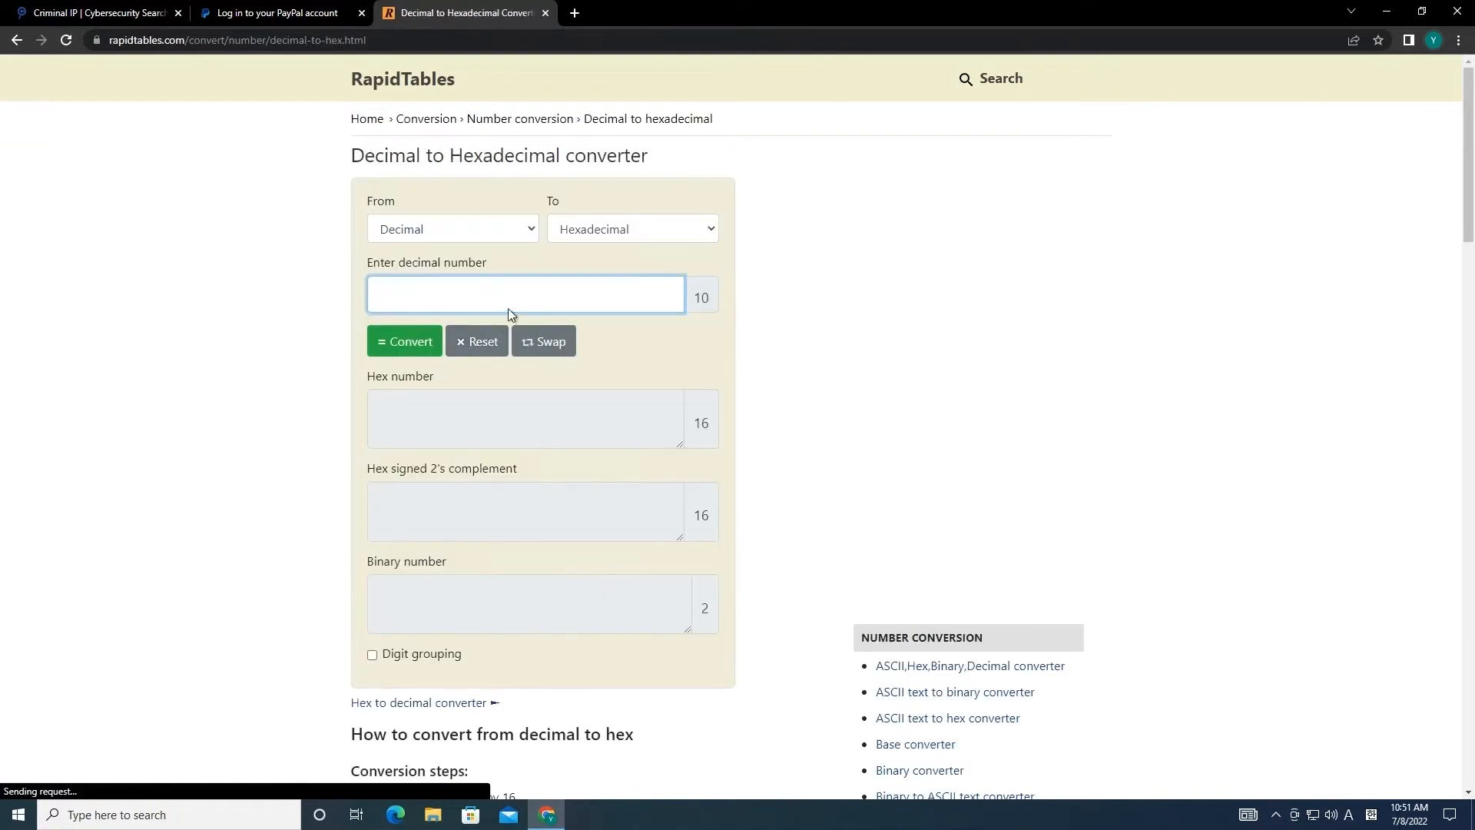
Step: Convert 309020573 to hexadecimal and copy the result 126B479D
{"action": "type", "text": "309020573"}
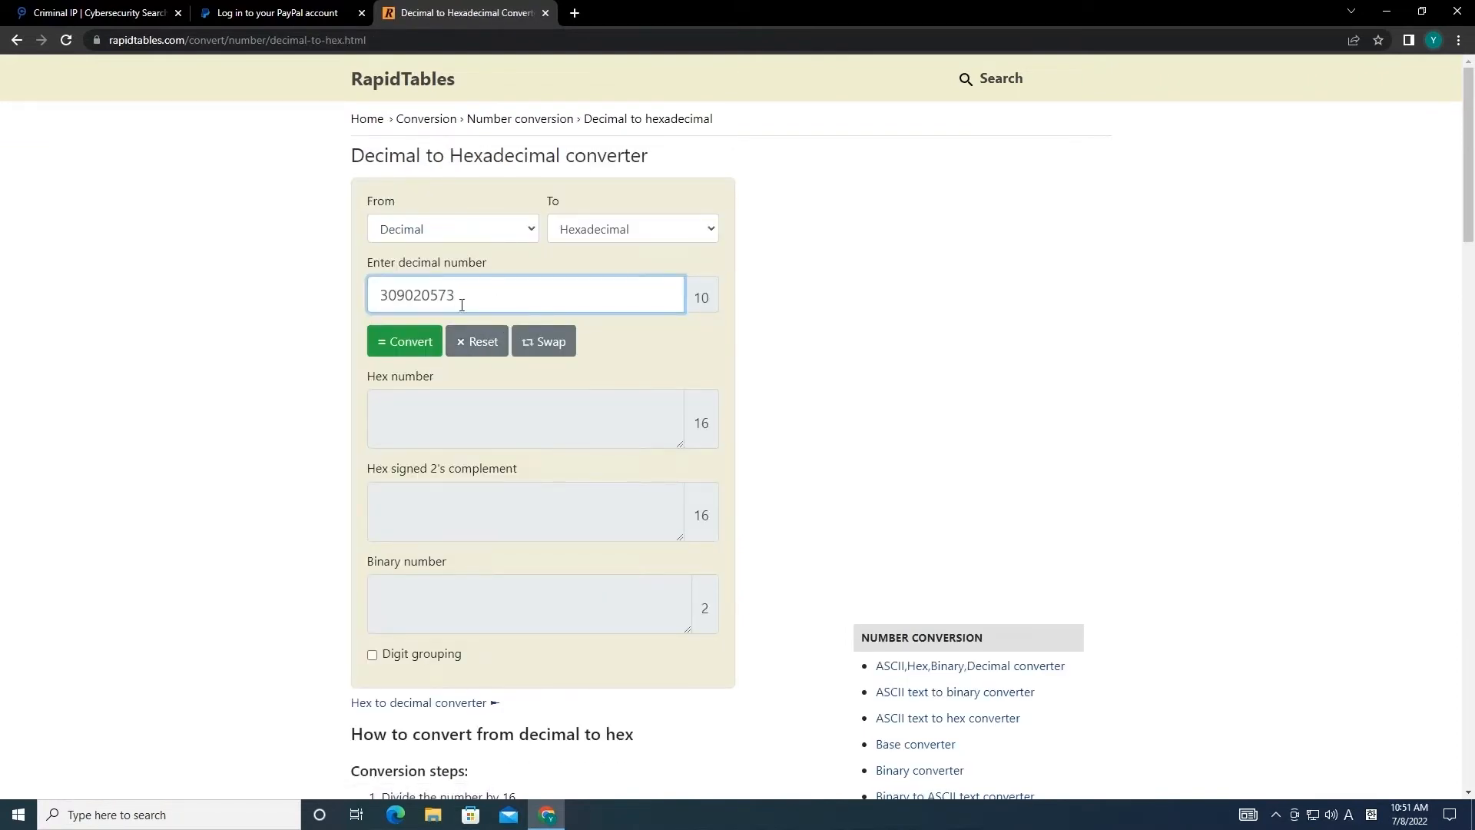
{"action": "left_click", "coordinate": [404, 342]}
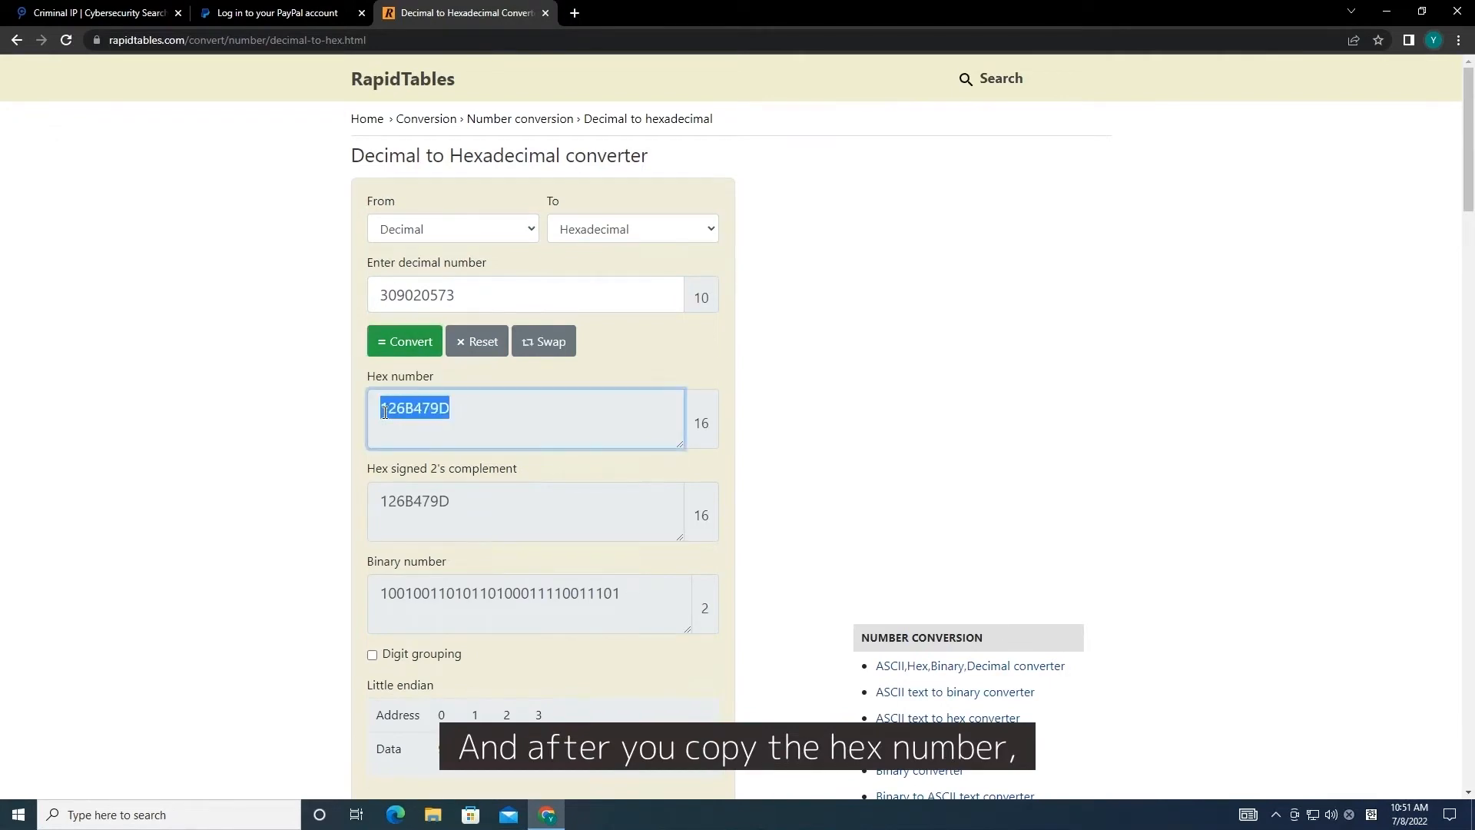
{"action": "right_click", "coordinate": [414, 408]}
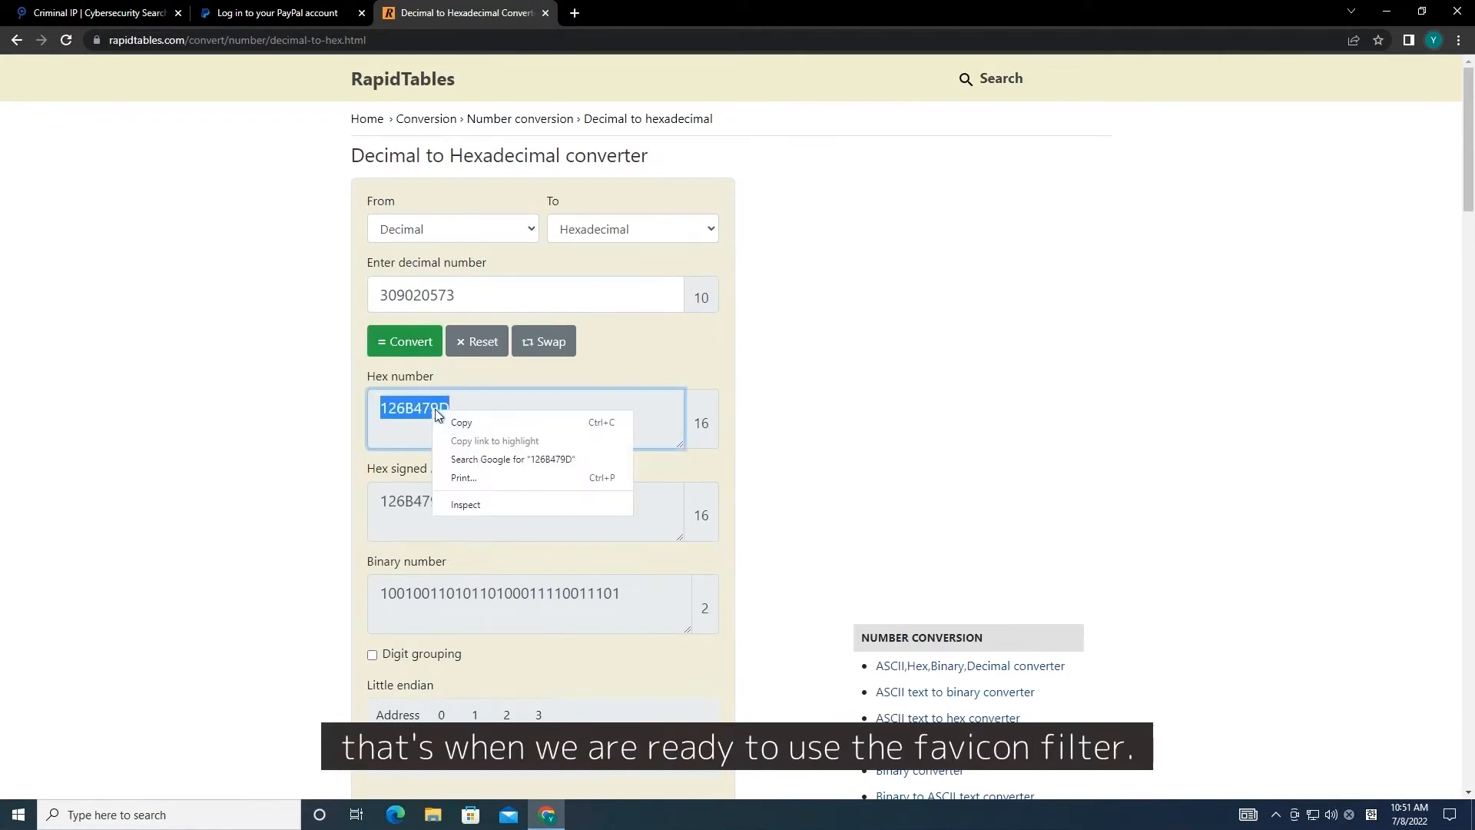
{"action": "left_click", "coordinate": [221, 375]}
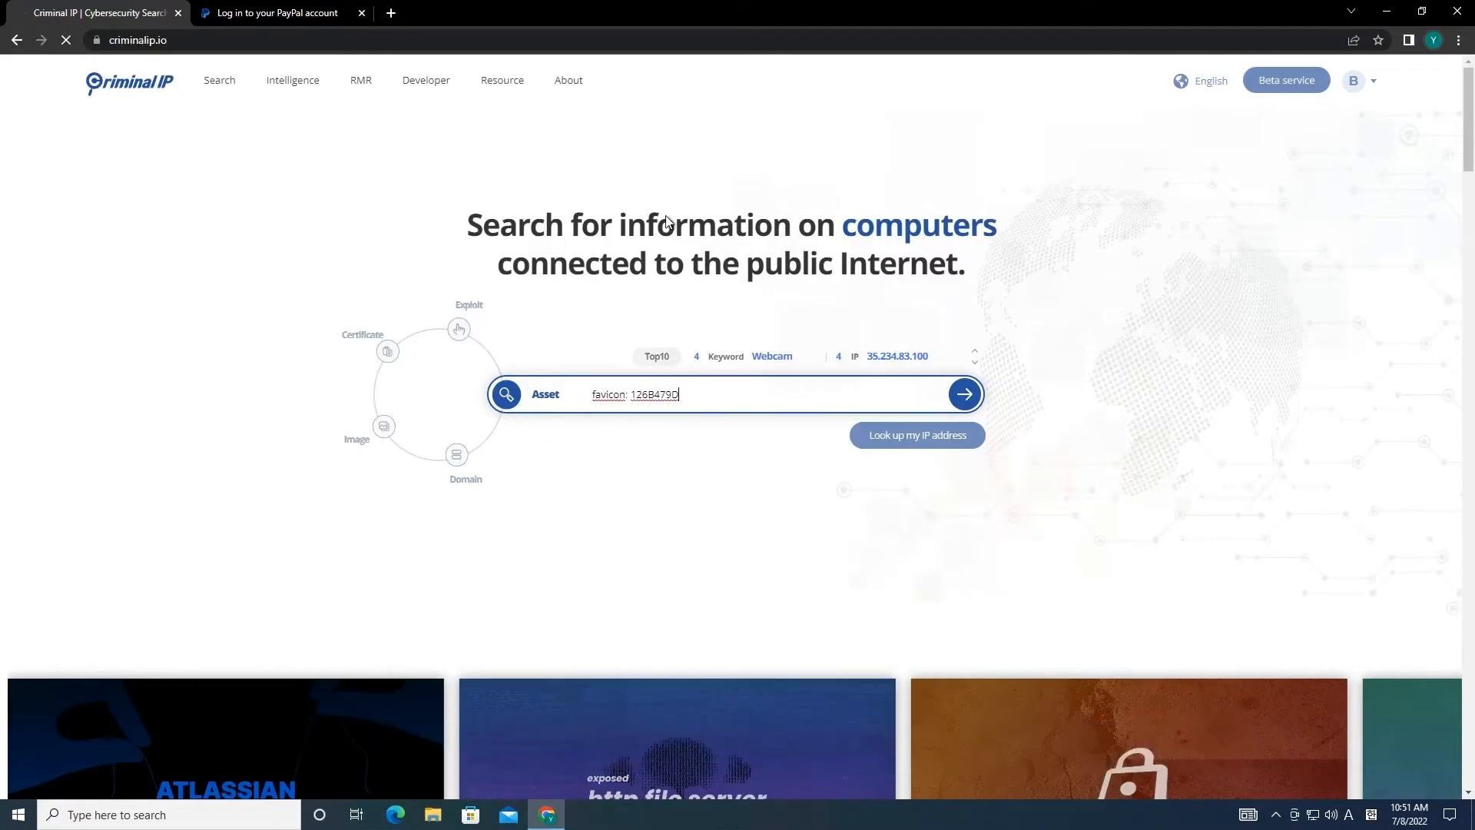
Step: Run the 'favicon: 126B479D' asset search and review the 132 results
{"action": "left_click", "coordinate": [965, 393]}
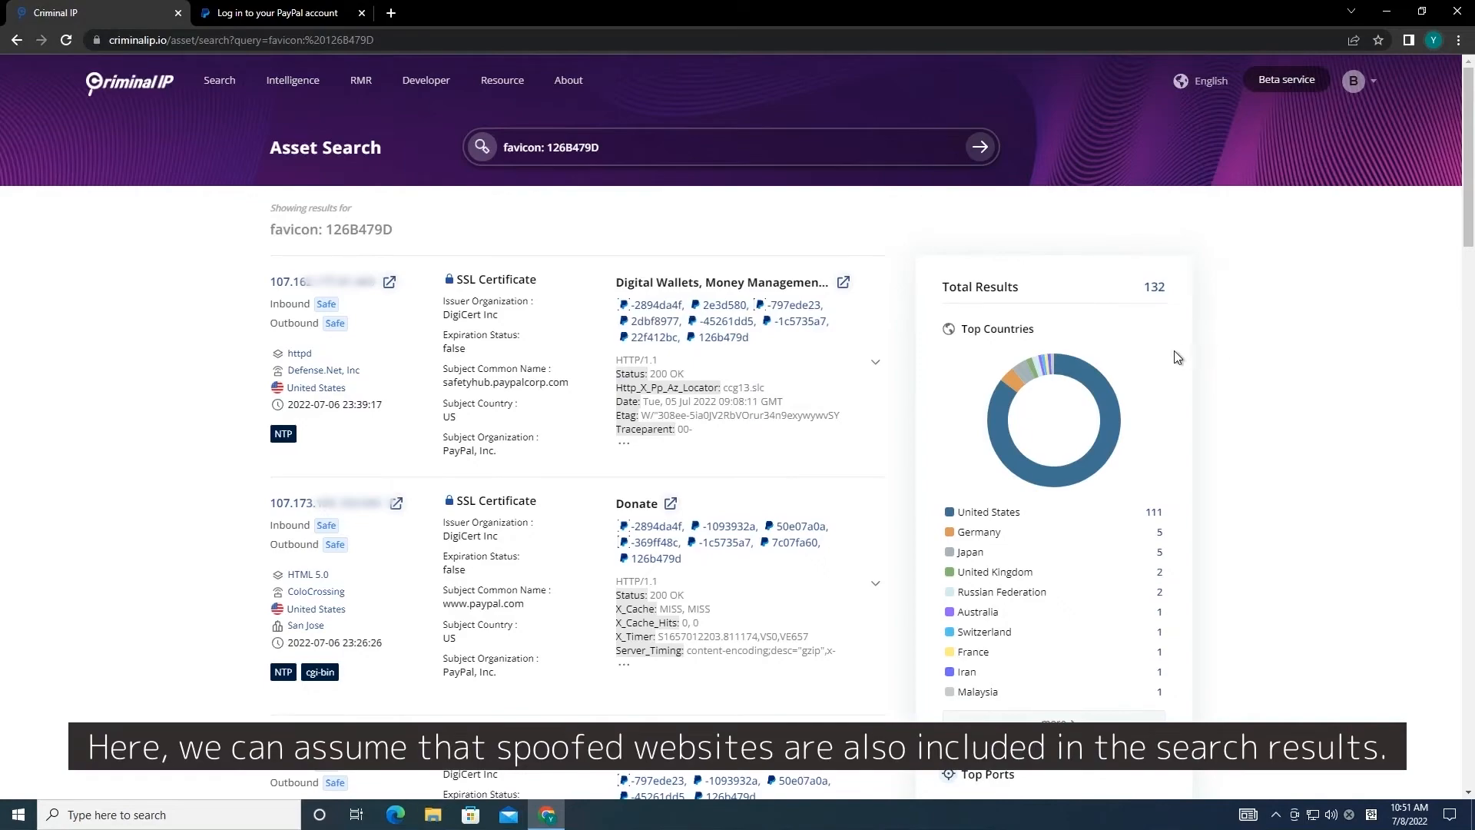
{"action": "scroll", "scroll_direction": "down", "scroll_amount": 3}
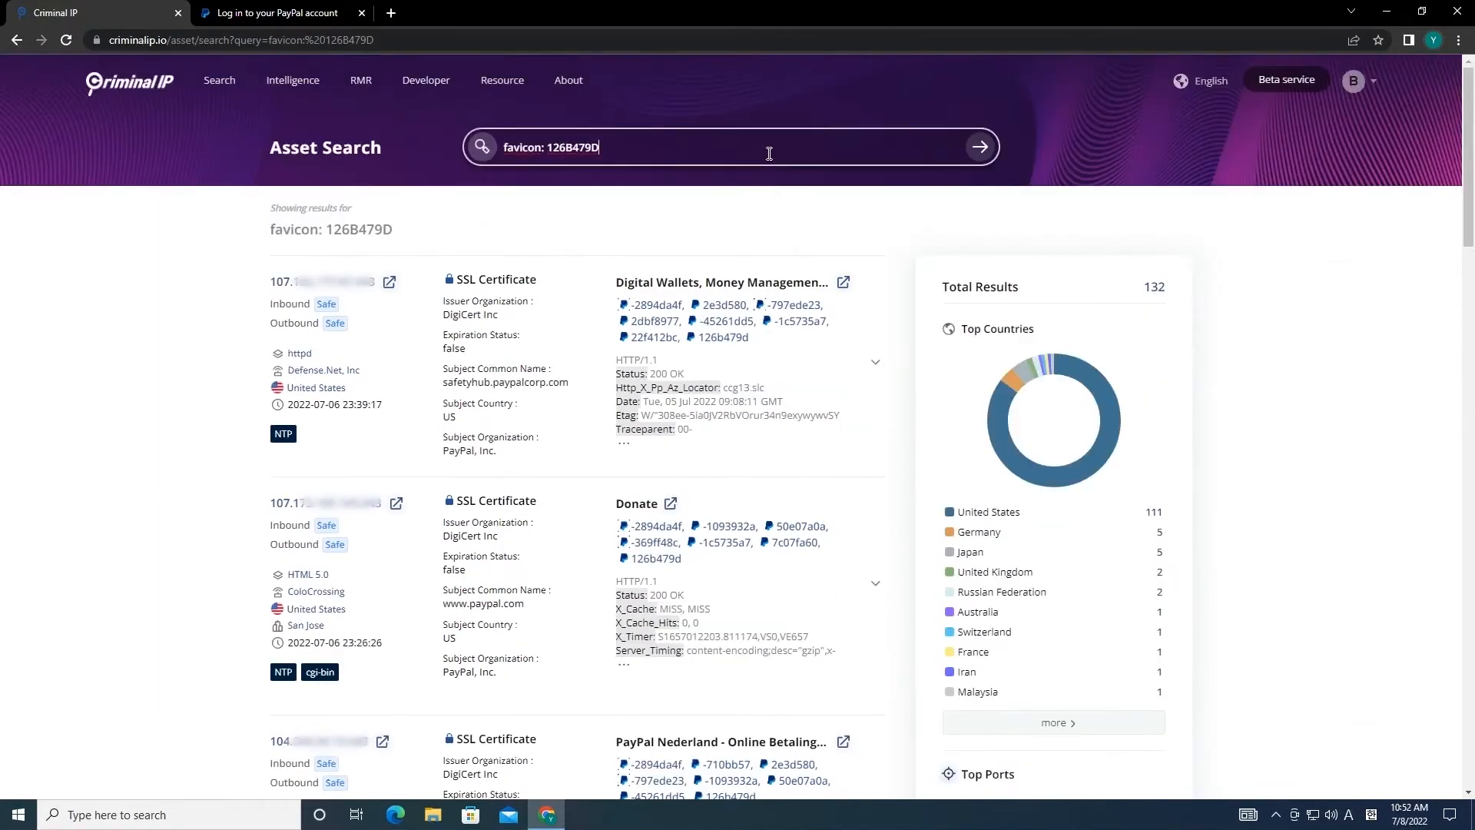
Step: Narrow the query with -as_name: PayPal, Inc and title: "Log in to your account" to 9 results
{"action": "type", "text": "-as+"}
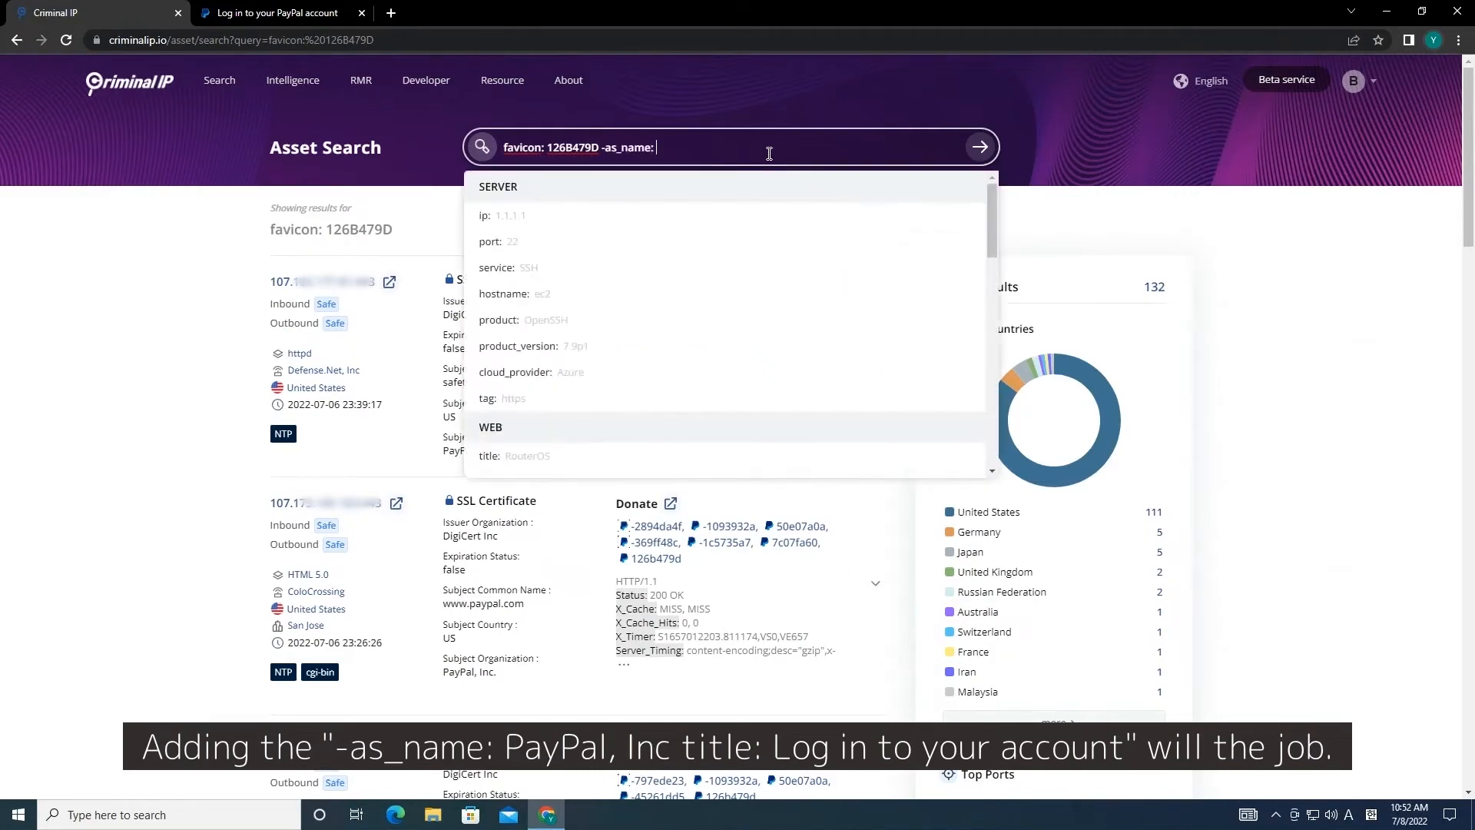
{"action": "type", "text": "PayPal, Inc title: \"Log"}
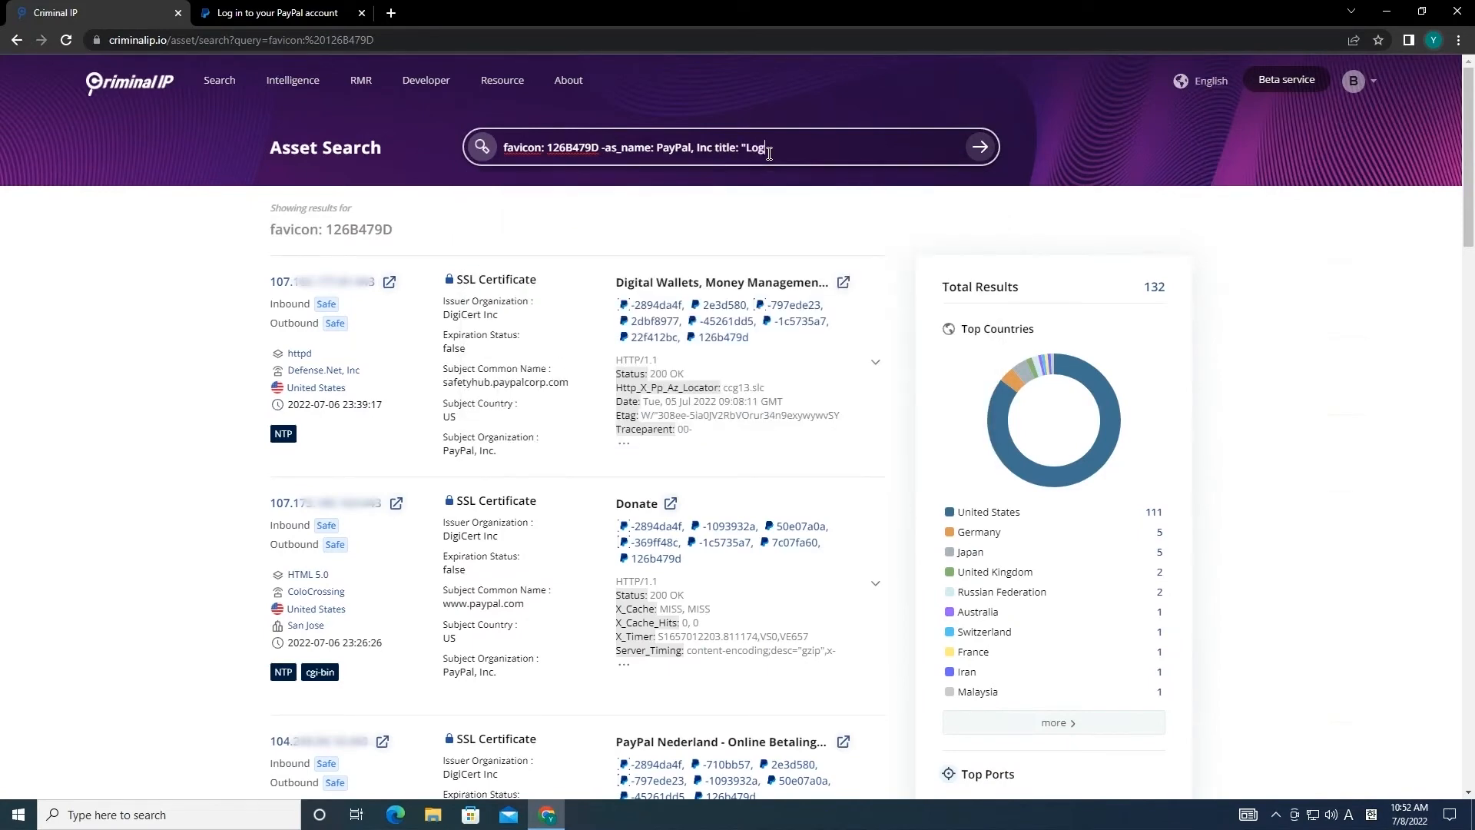
{"action": "type", "text": "in to your account\""}
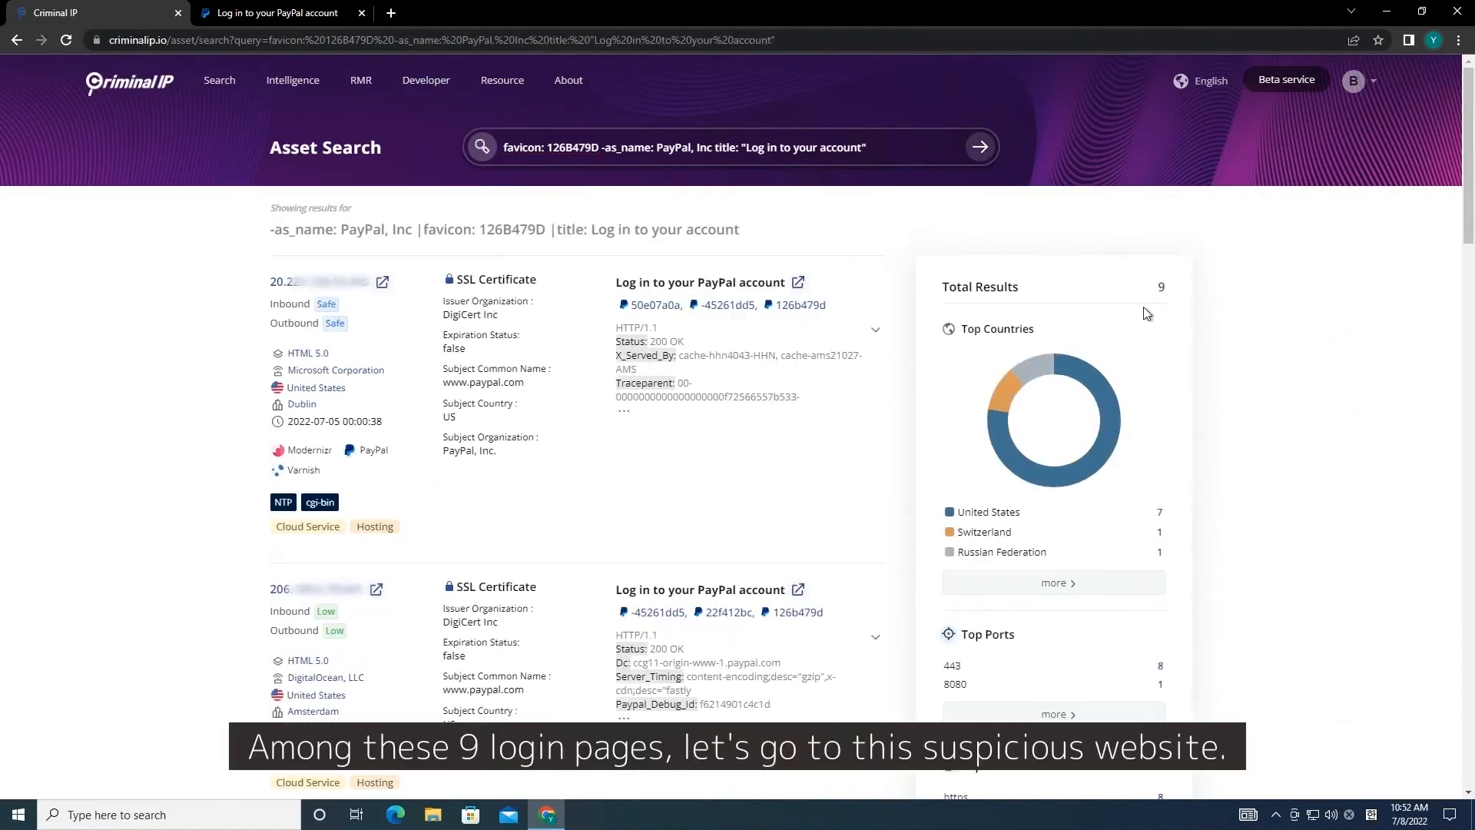
{"action": "scroll", "scroll_direction": "down", "scroll_amount": 3}
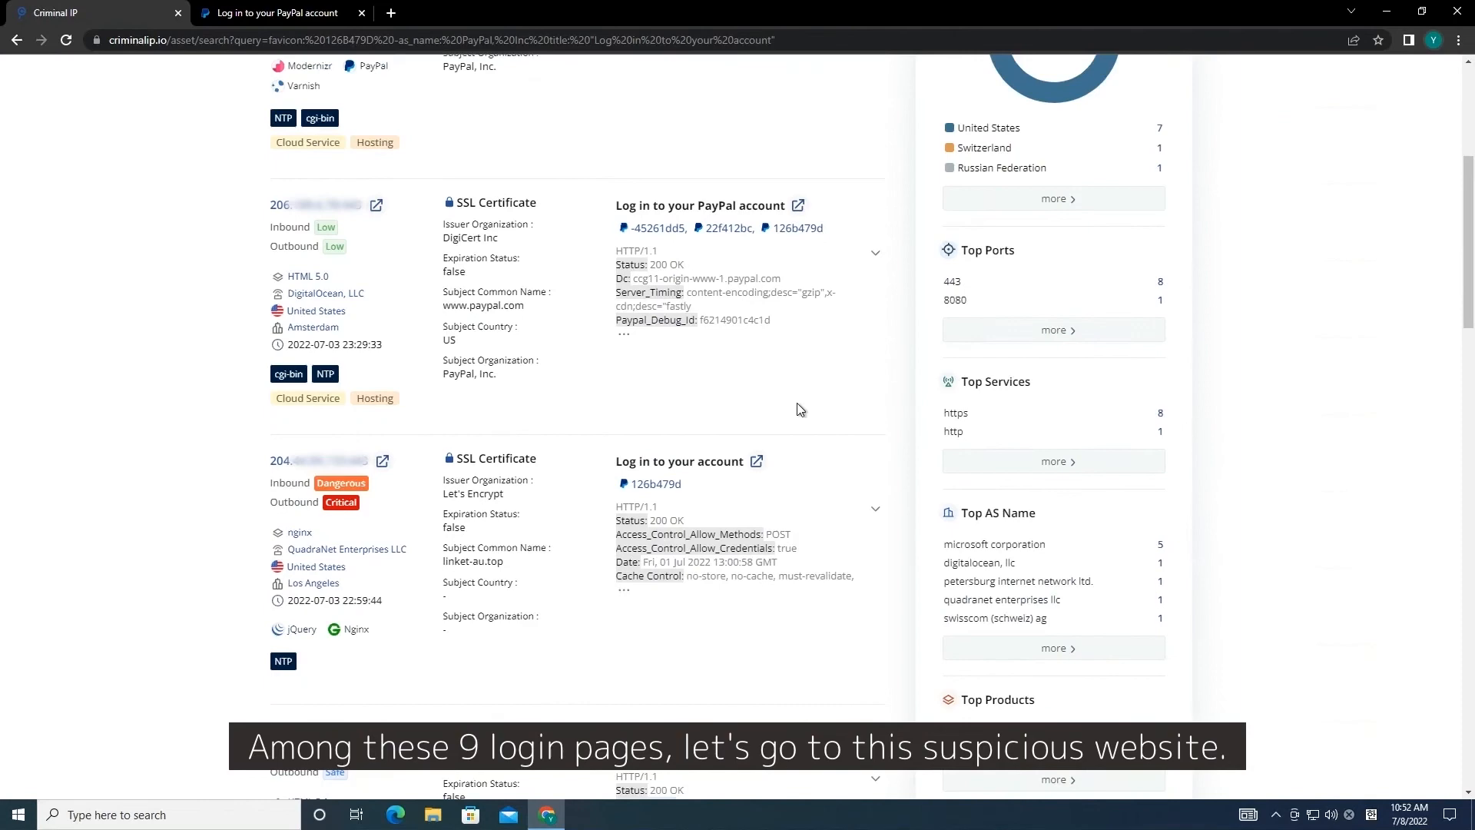
{"action": "scroll", "scroll_direction": "down", "scroll_amount": 3}
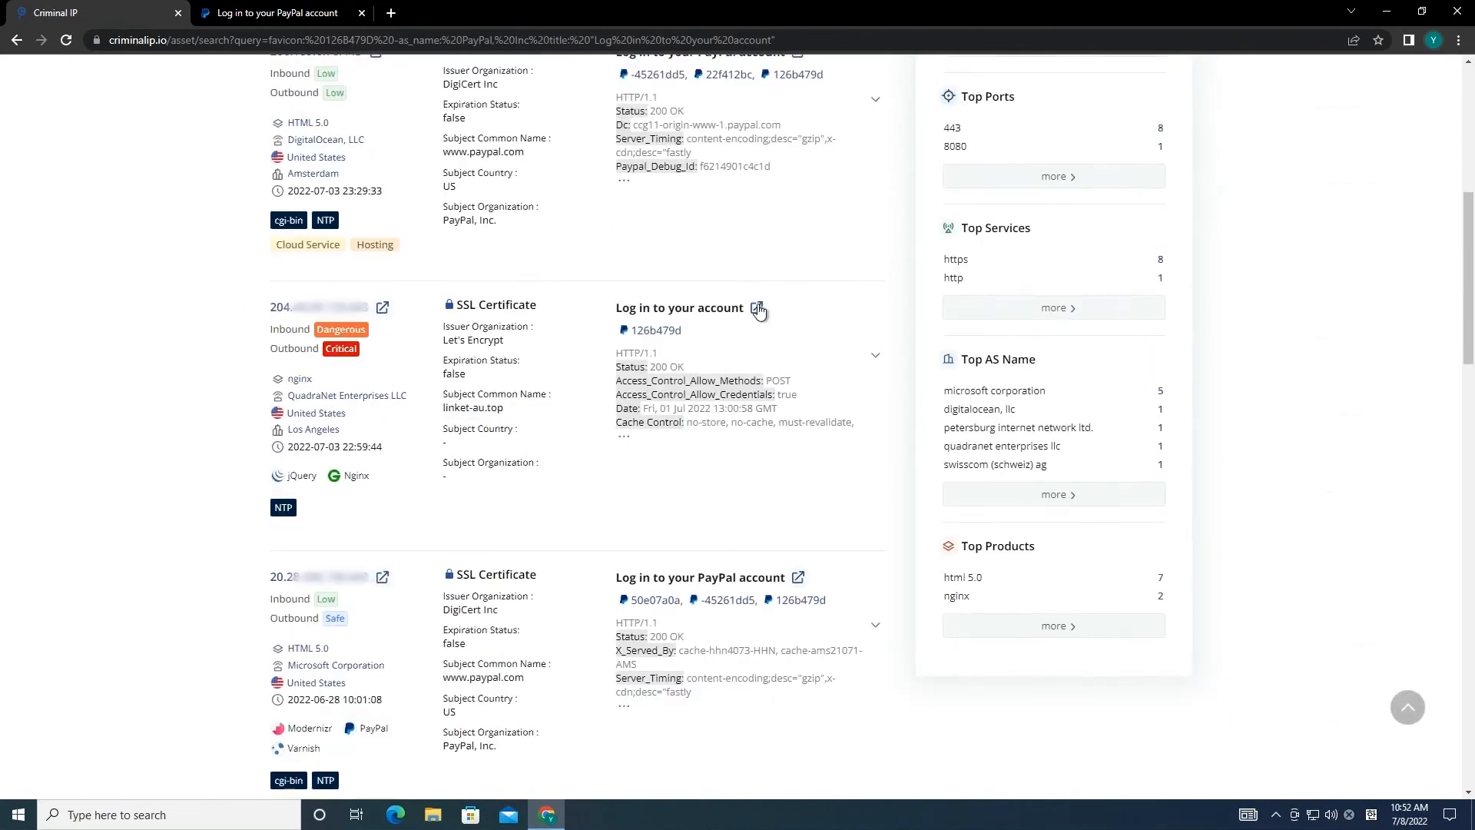
Step: Open the suspicious login result and proceed past the phishing warning to the unsafe site
{"action": "left_click", "coordinate": [757, 309]}
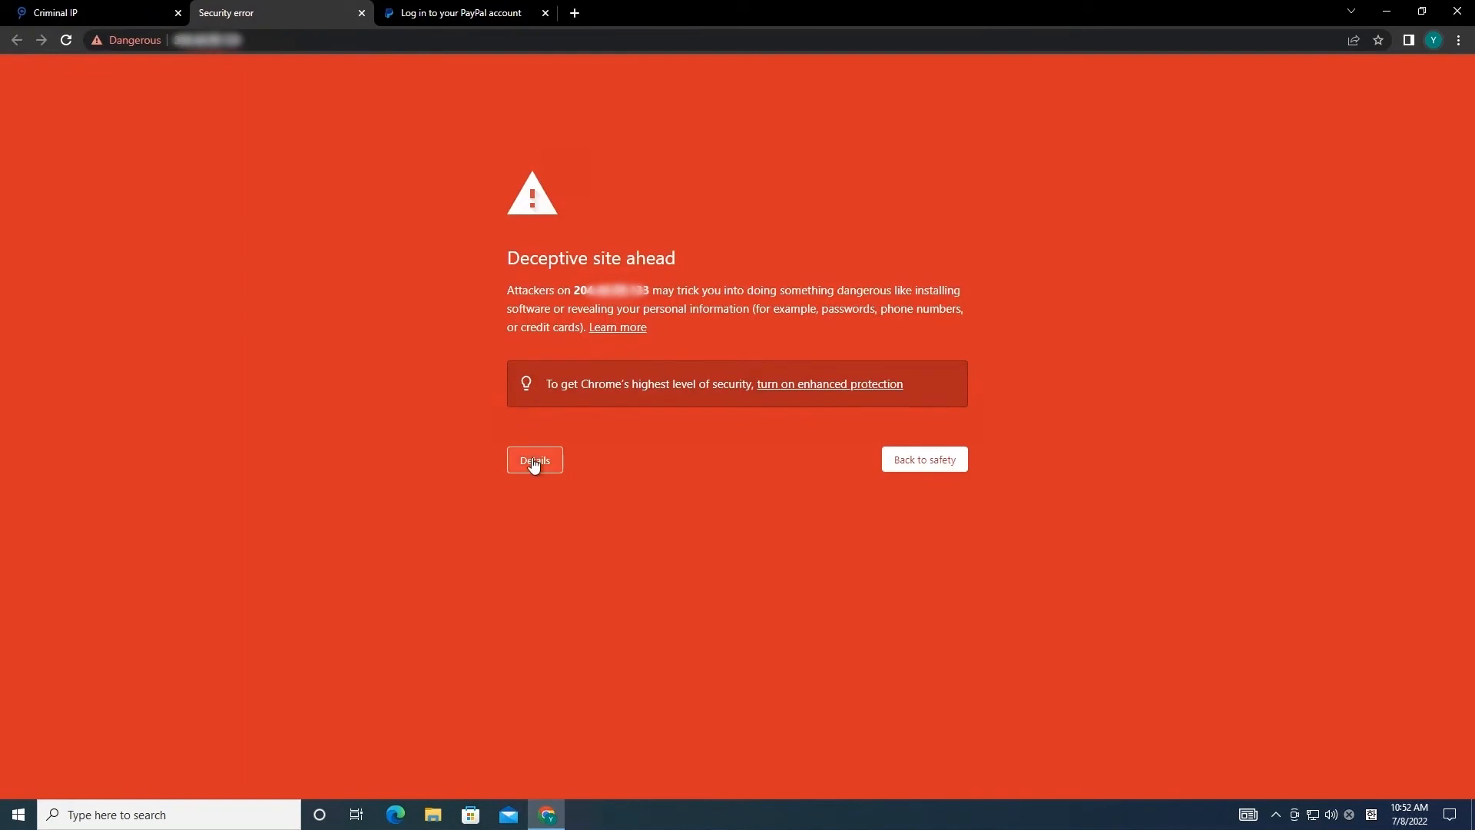
{"action": "left_click", "coordinate": [533, 459]}
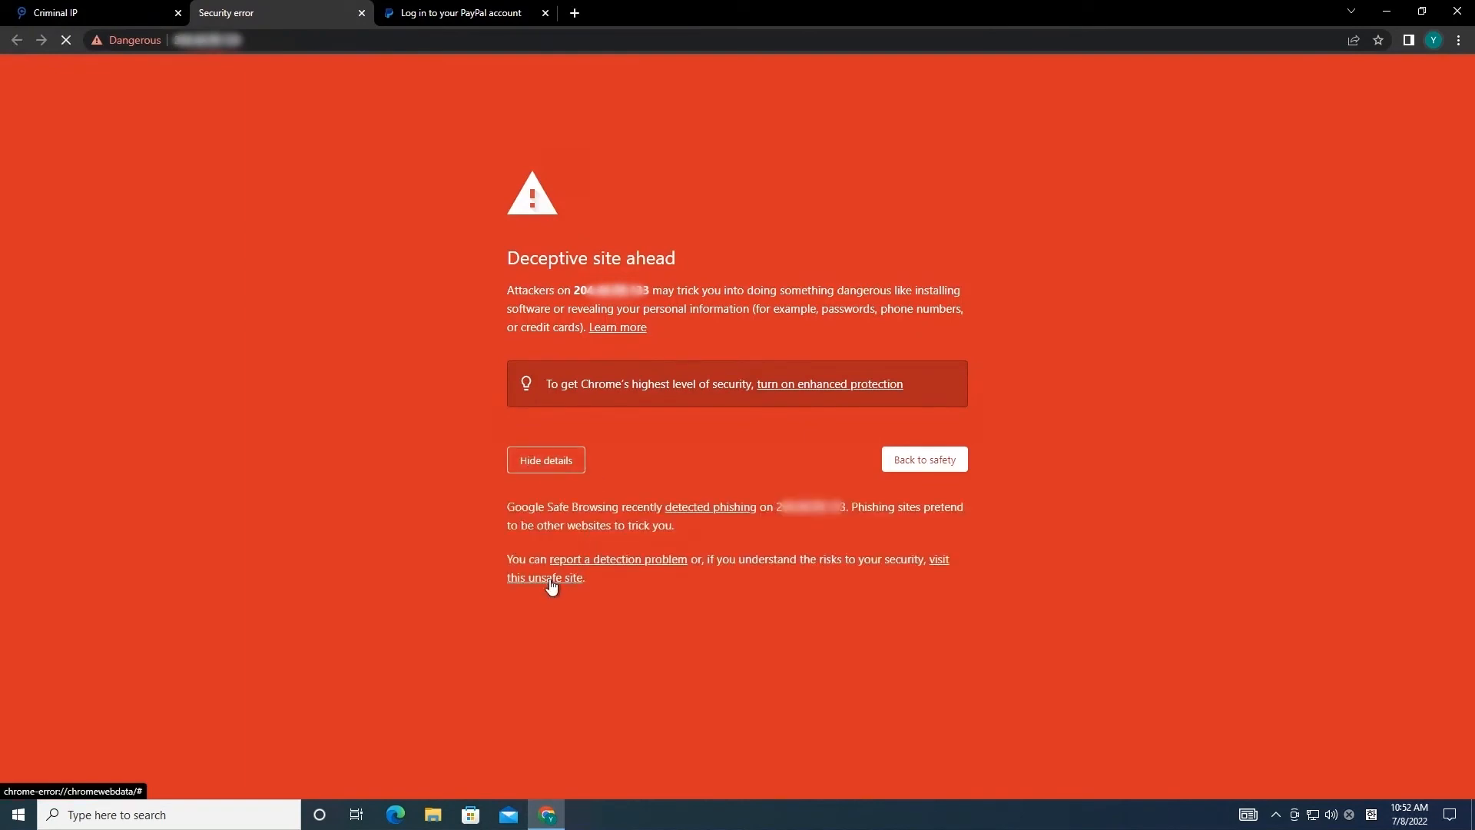
{"action": "left_click", "coordinate": [544, 576]}
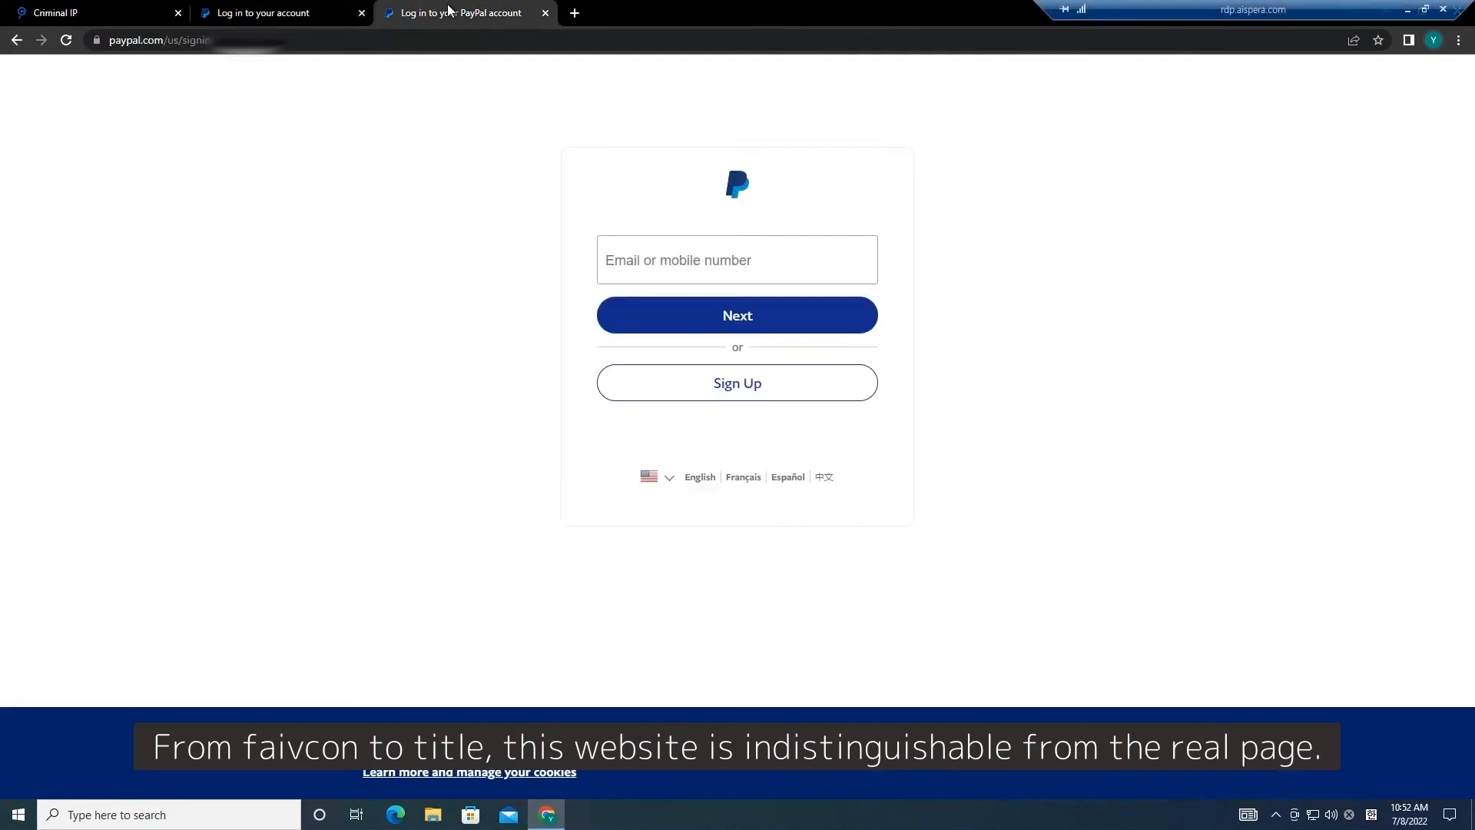
Step: Fill the spoofed login form with dummy email 'askldjfaksdj' and password 'password'
{"action": "left_click", "coordinate": [274, 12]}
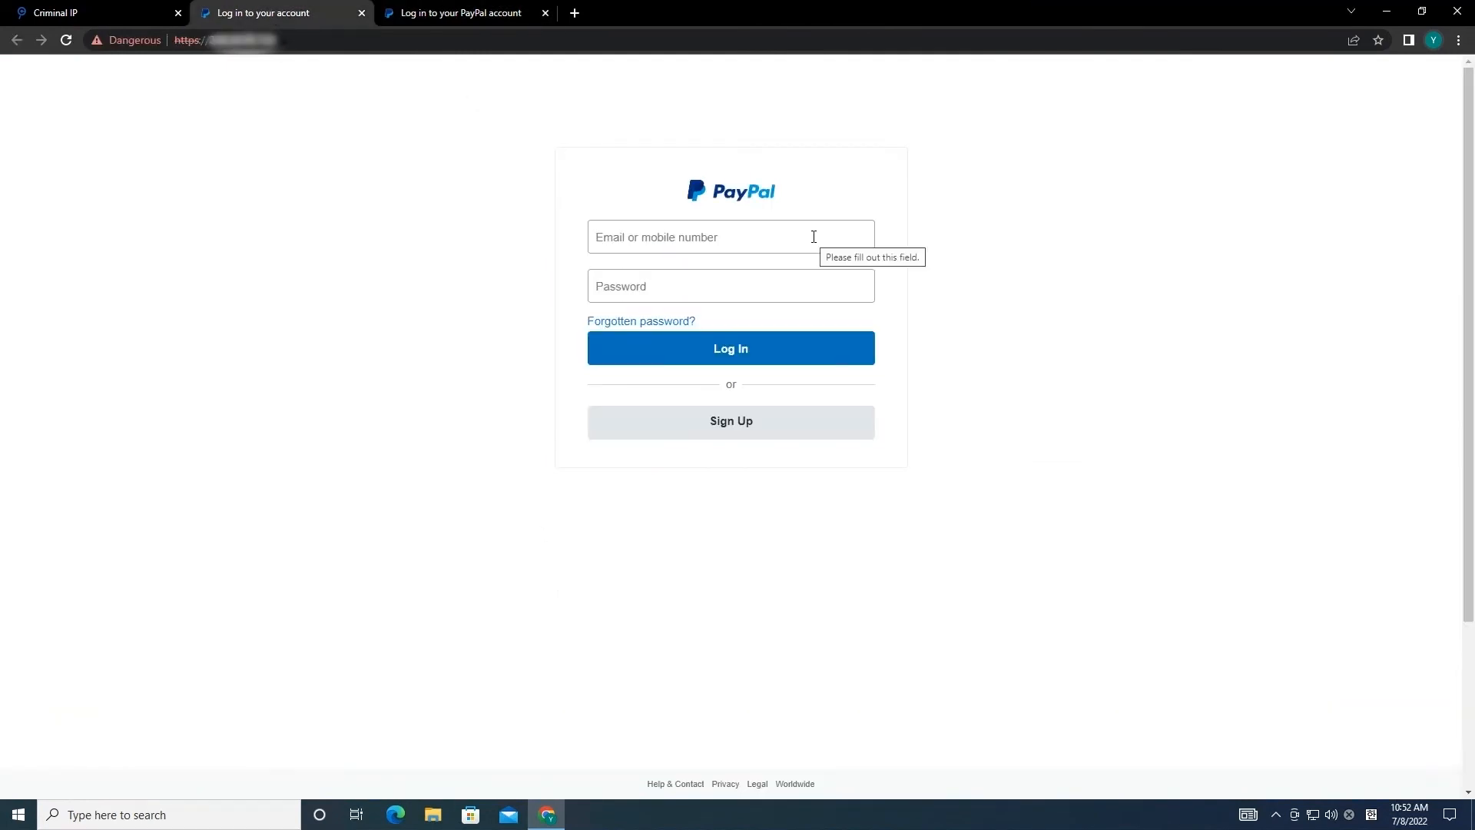
{"action": "type", "text": "askldjfaksdj"}
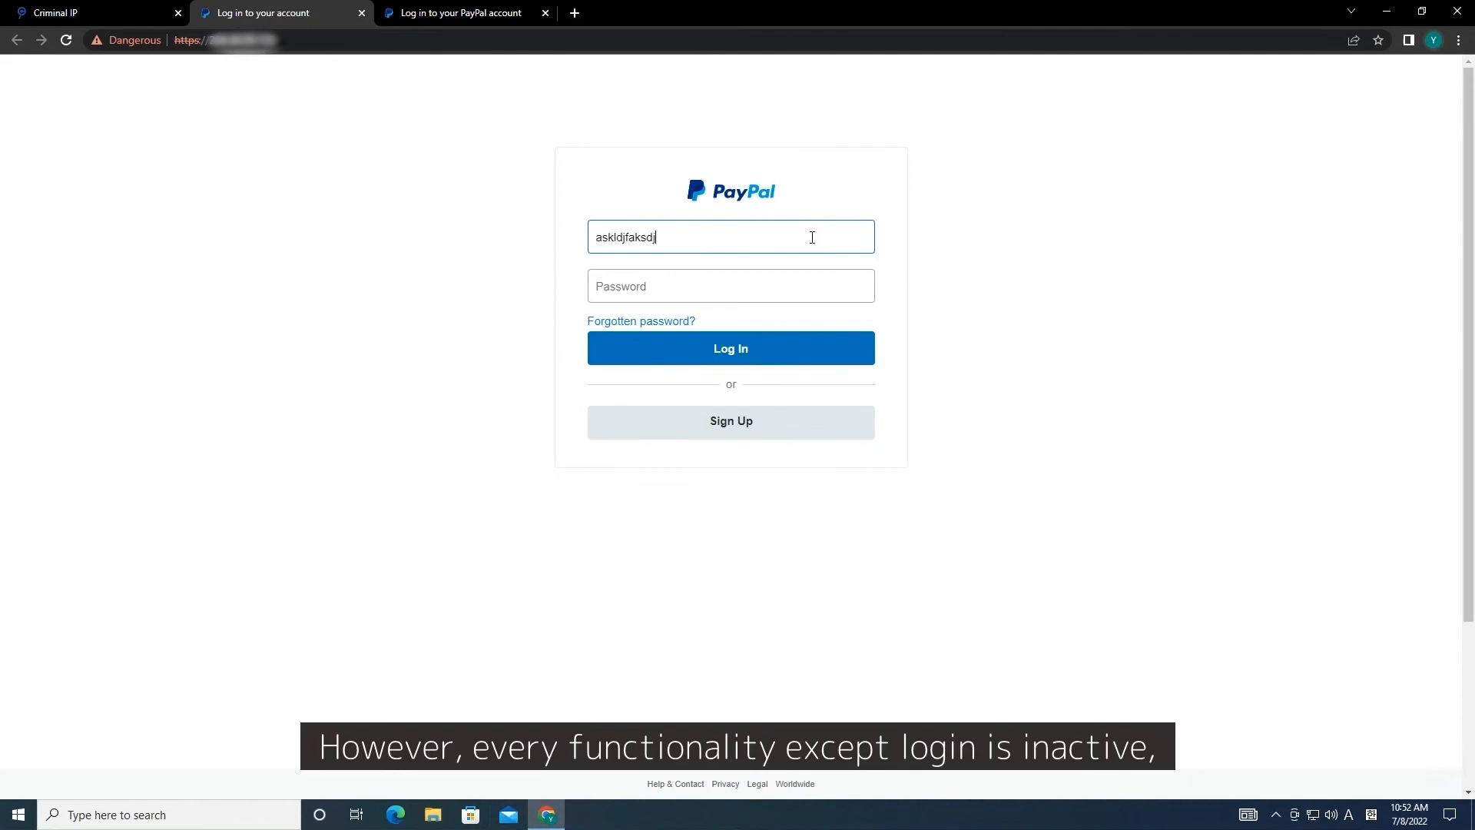
{"action": "type", "text": "password"}
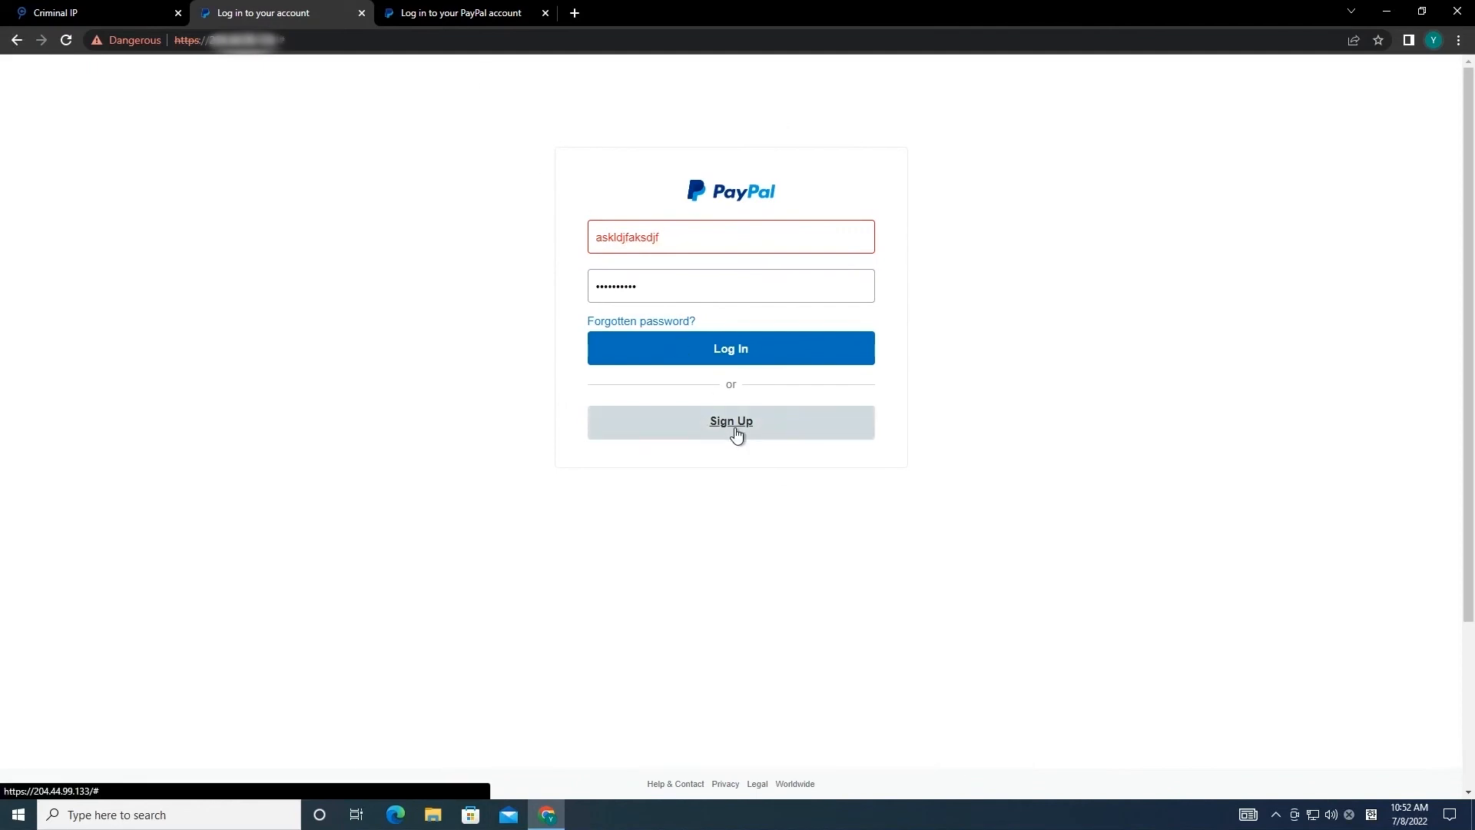
{"action": "mouse_move", "coordinate": [418, 346]}
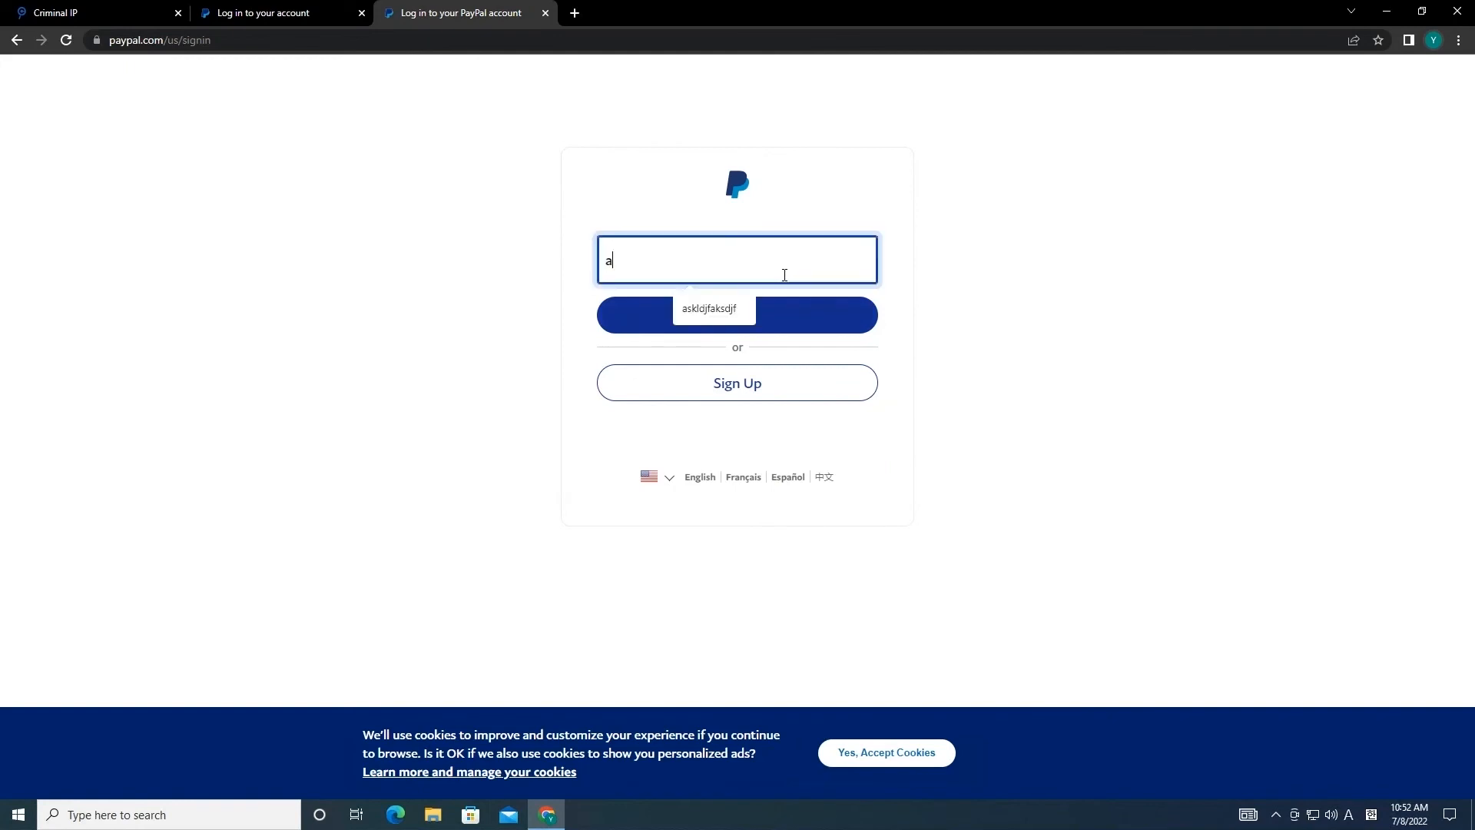
Step: Submit dummy email 'alkdfjalkf' on real PayPal, reach its sign-up page, then return to Criminal IP's home page
{"action": "type", "text": "alkdfjalkf"}
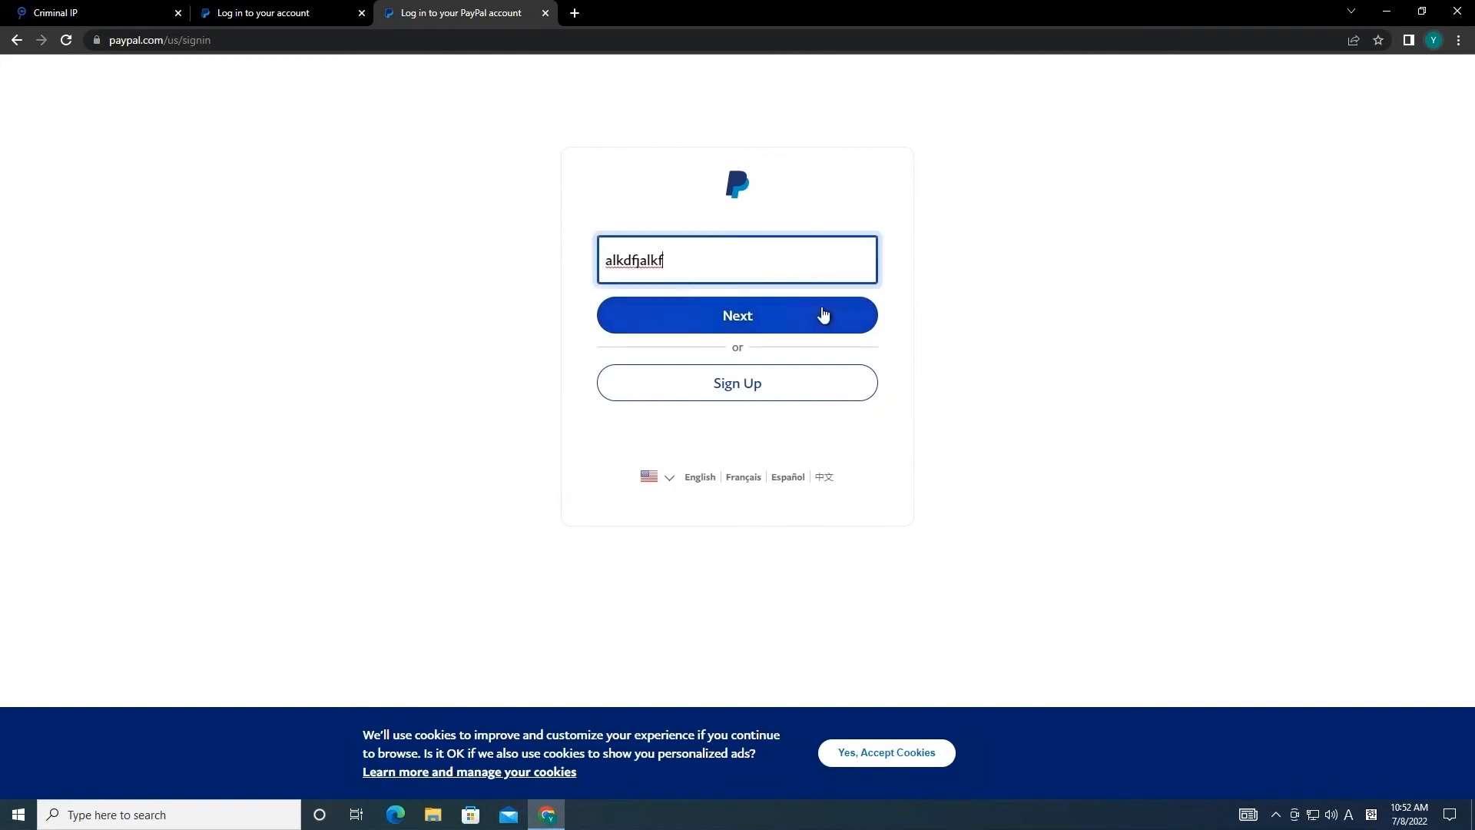
{"action": "left_click", "coordinate": [736, 314]}
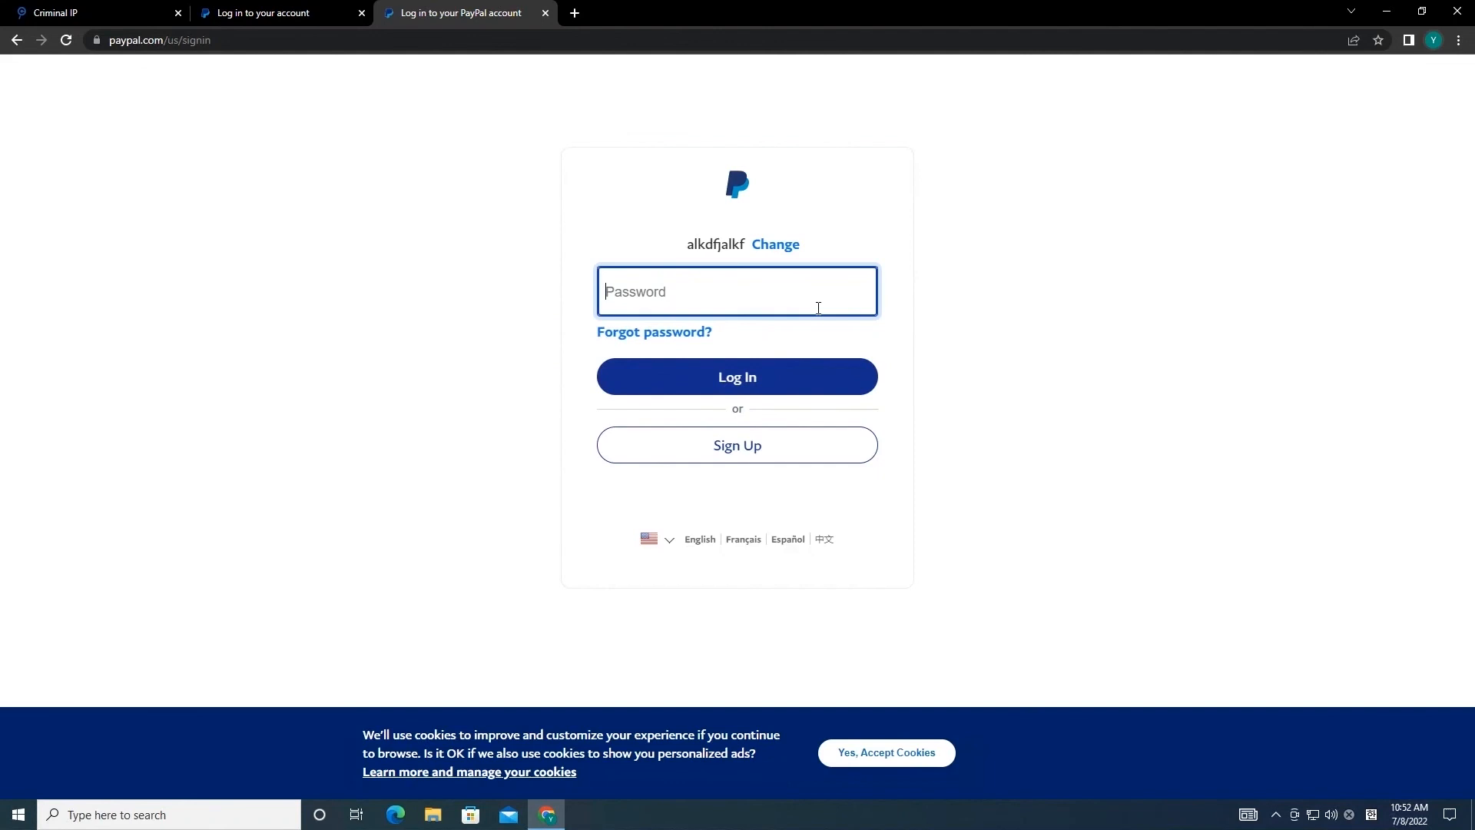
{"action": "left_click", "coordinate": [736, 445]}
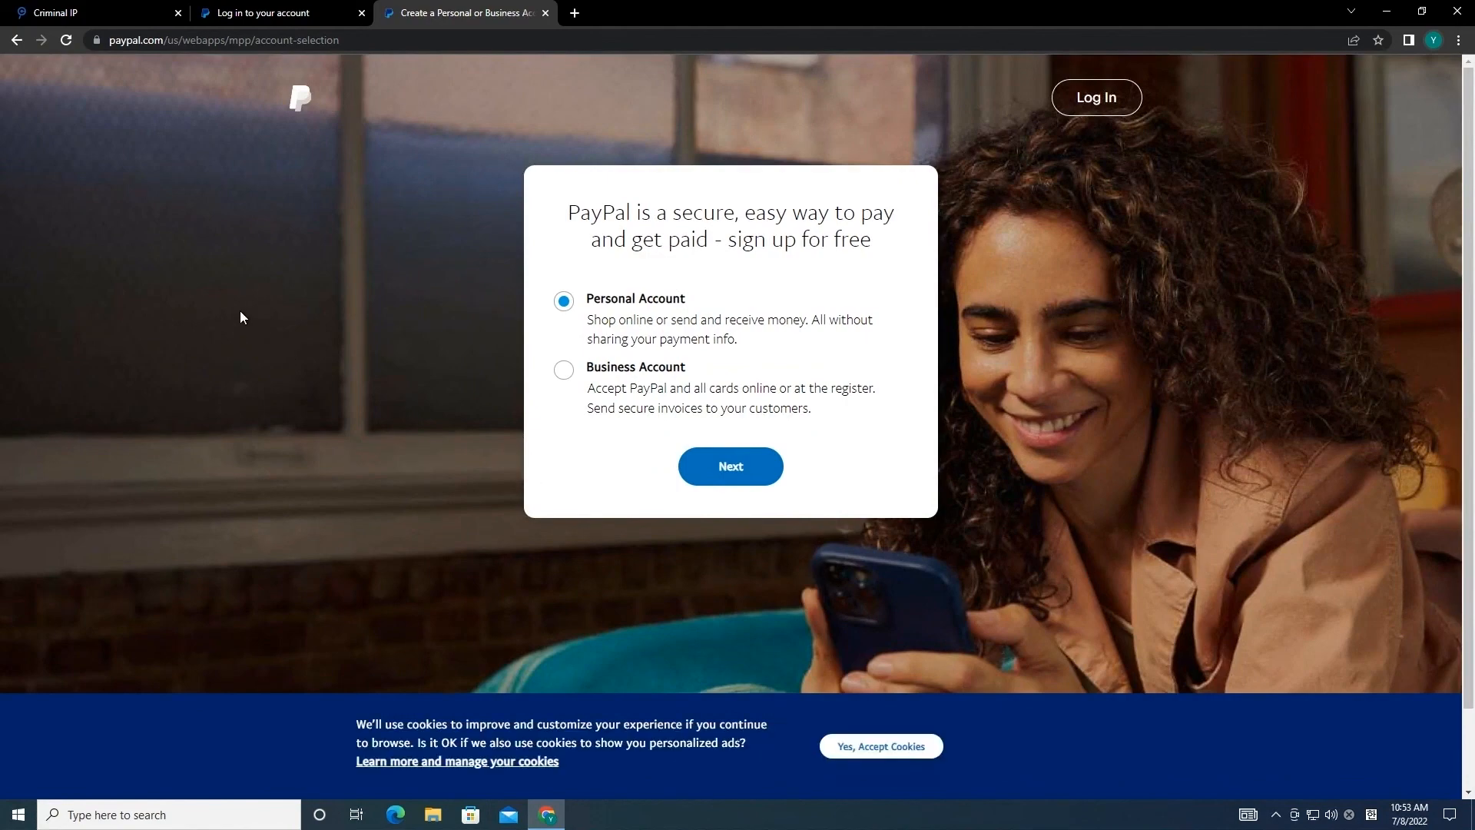
{"action": "left_click", "coordinate": [89, 13]}
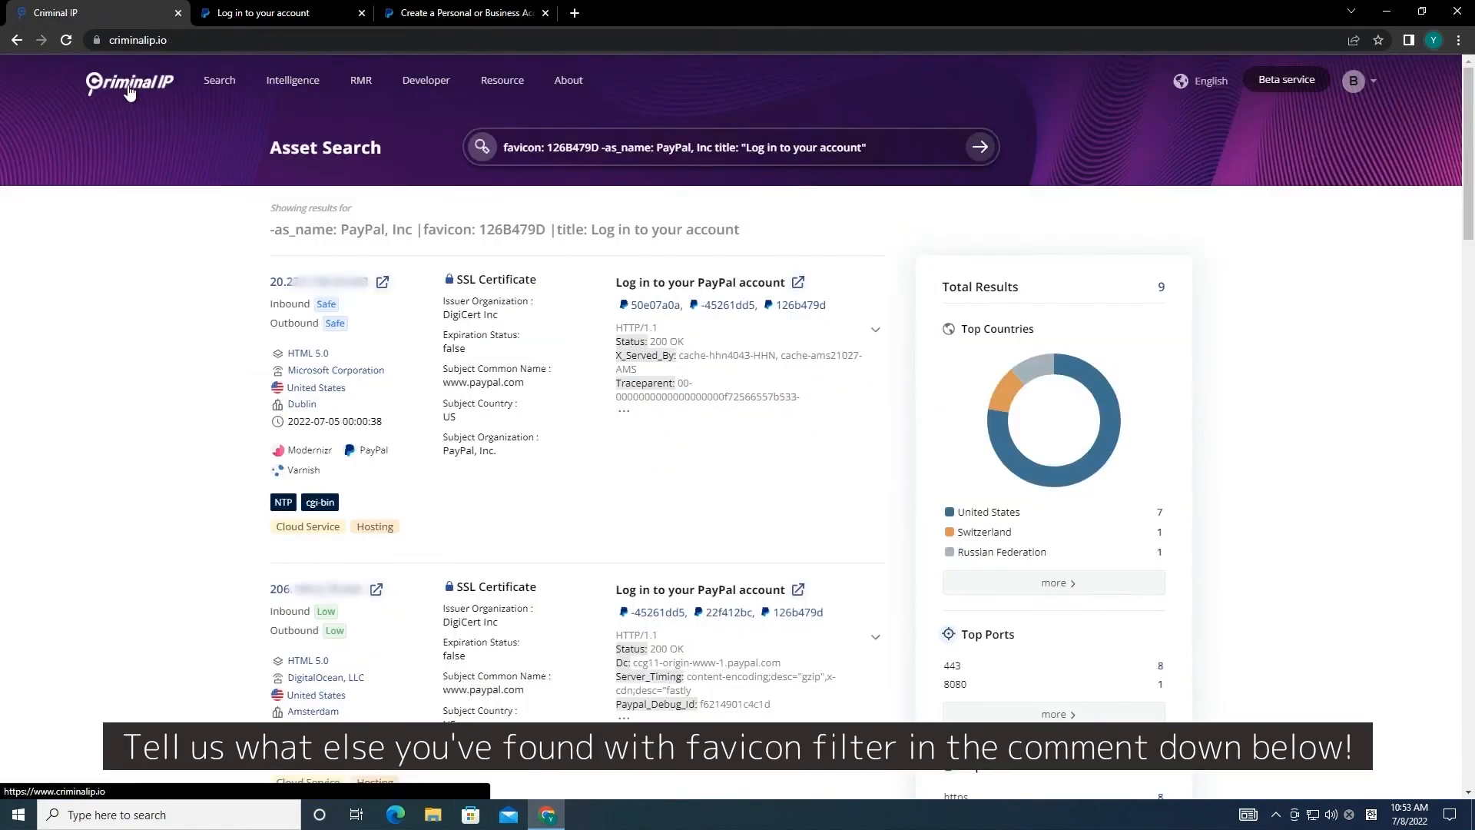
{"action": "left_click", "coordinate": [129, 83]}
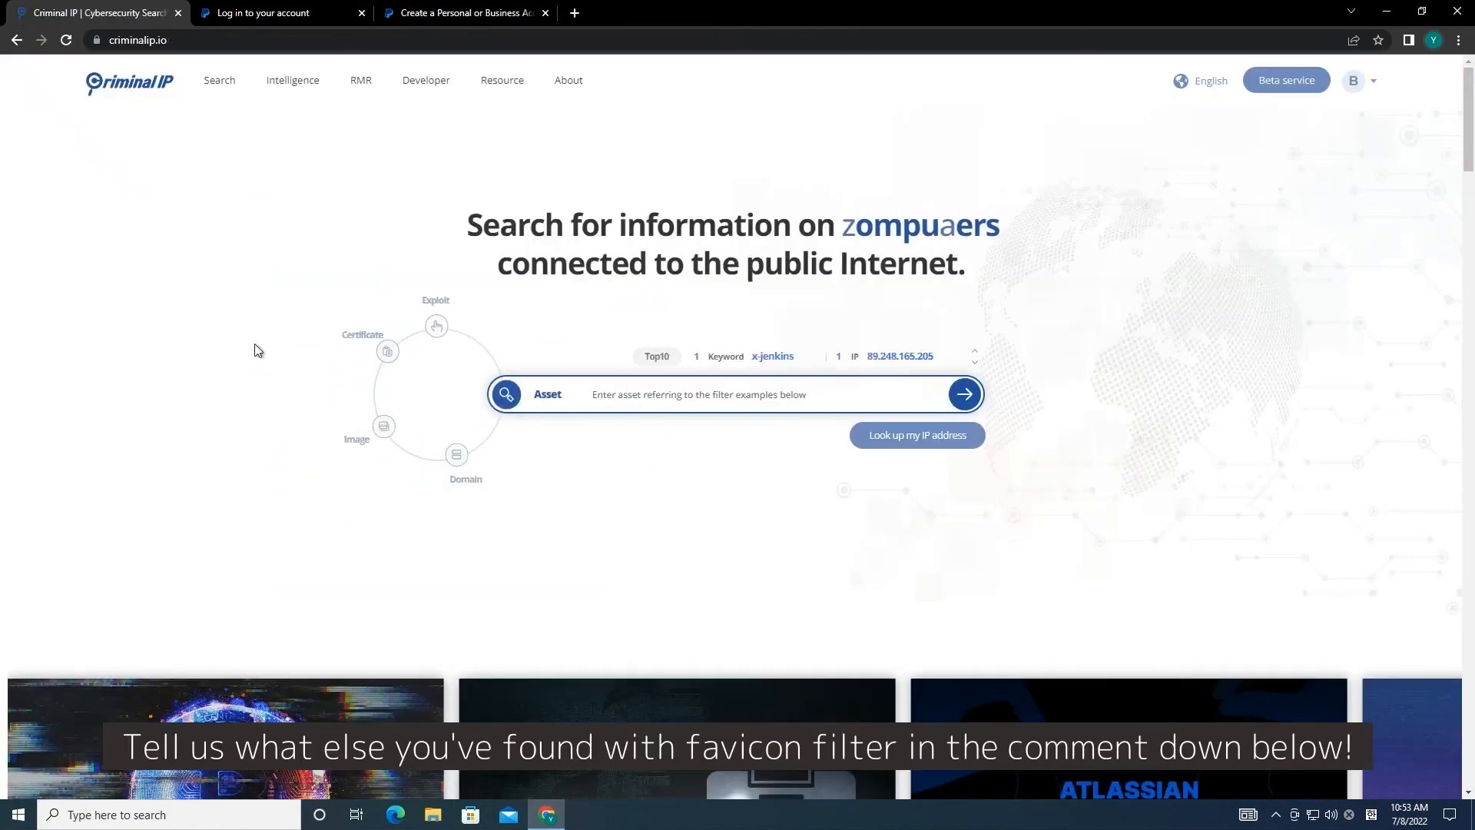